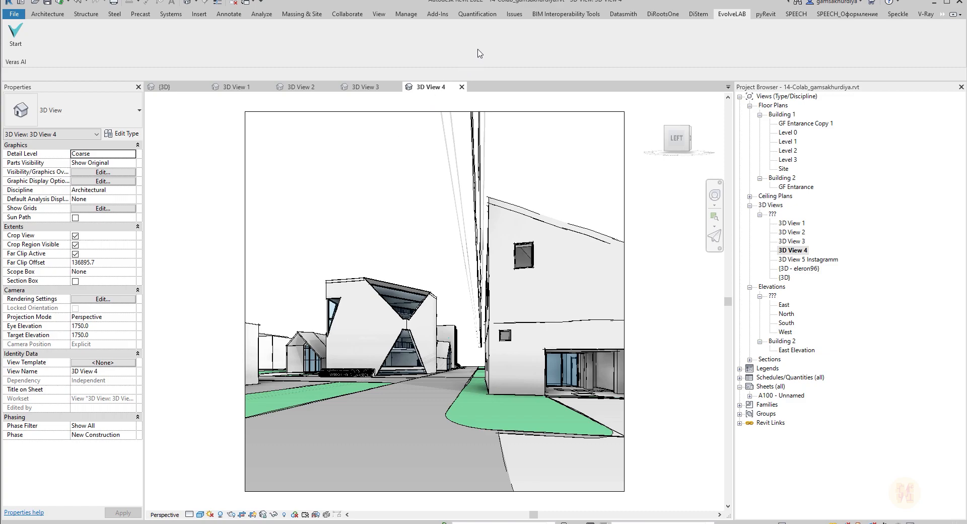
{"action": "mouse_move", "coordinate": [461, 62]}
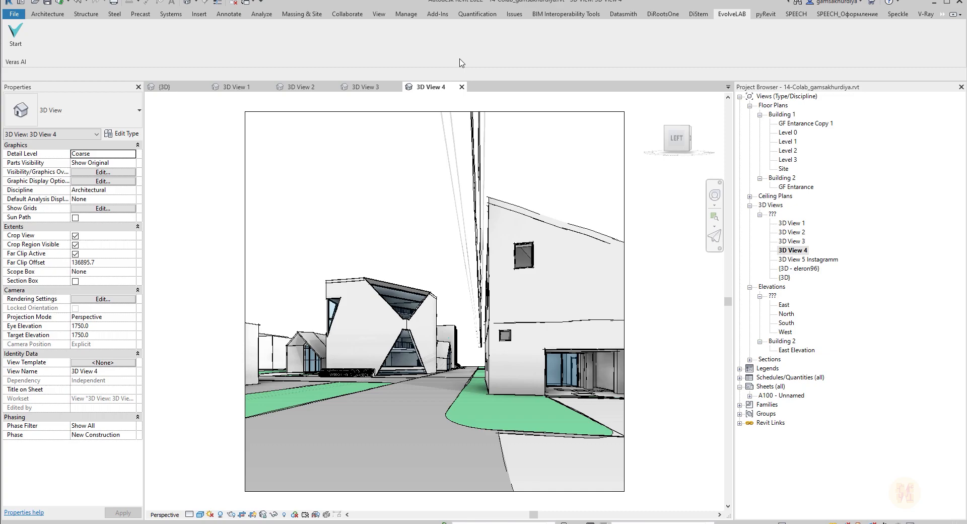
{"action": "mouse_move", "coordinate": [696, 370]}
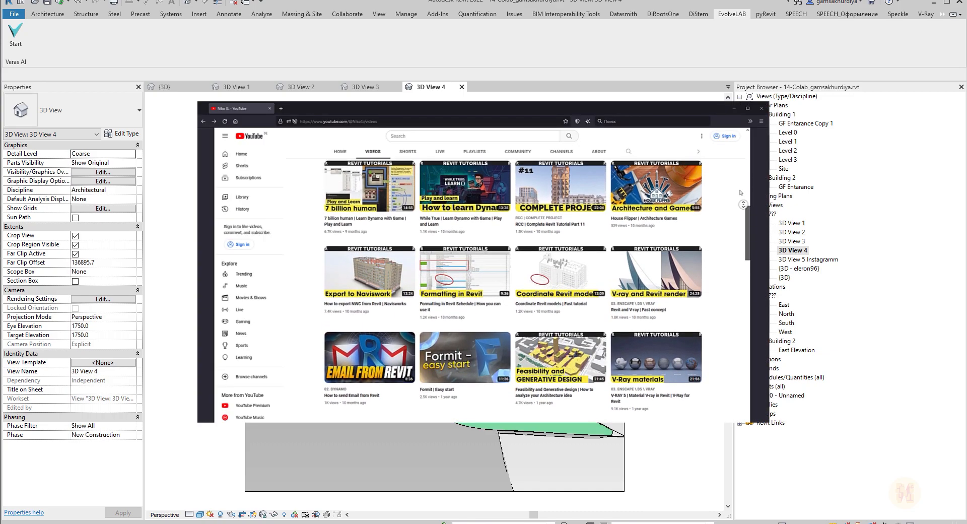
Step: Go to the Veras product page and highlight its AI Powered Visualization tagline
{"action": "scroll", "scroll_direction": "down", "scroll_amount": 3}
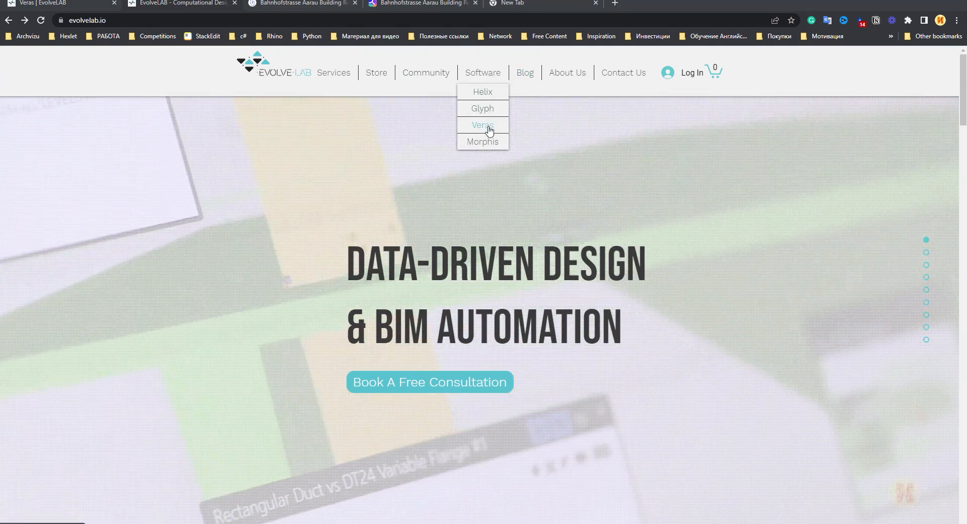
{"action": "left_click", "coordinate": [483, 125]}
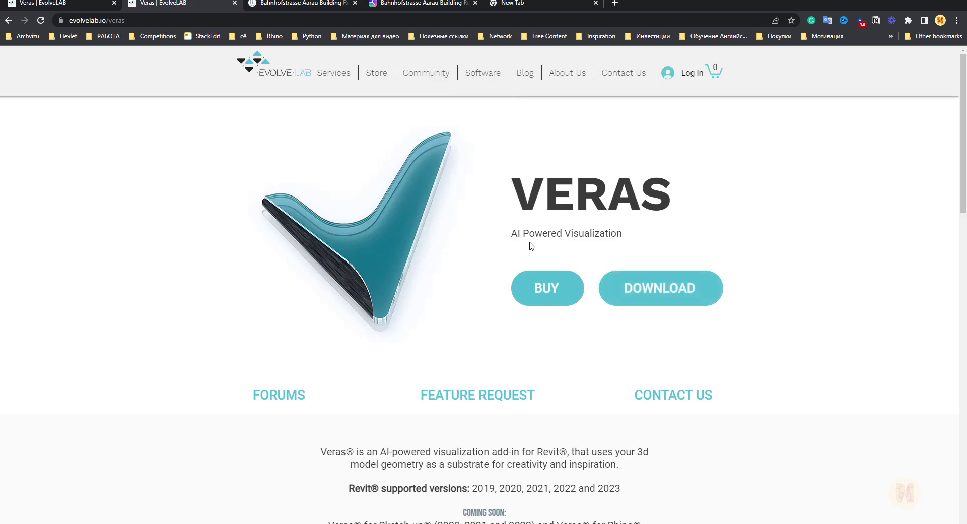
{"action": "left_click_drag", "start_coordinate": [511, 234], "coordinate": [534, 233]}
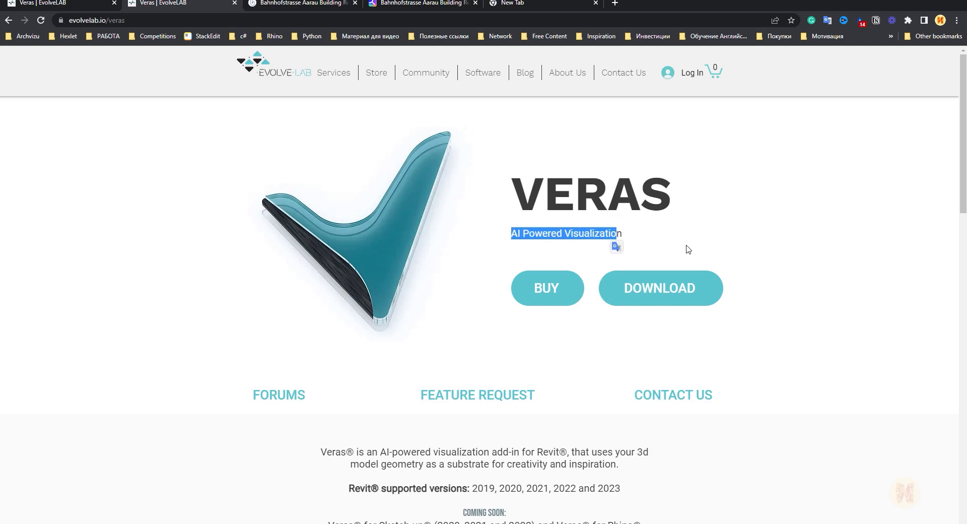
{"action": "mouse_move", "coordinate": [802, 320]}
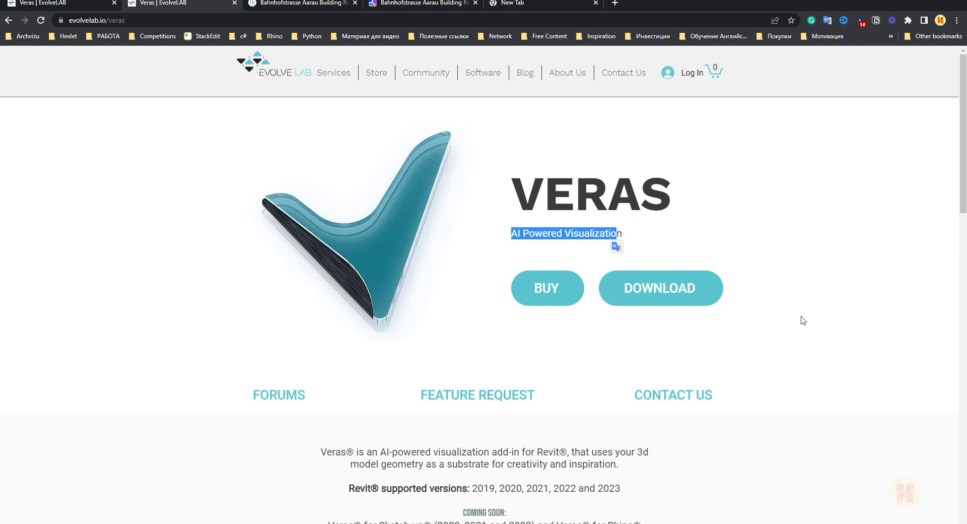
Step: Review the Features down to Subscription Options and highlight the free trial plan details
{"action": "scroll", "scroll_direction": "down", "scroll_amount": 3}
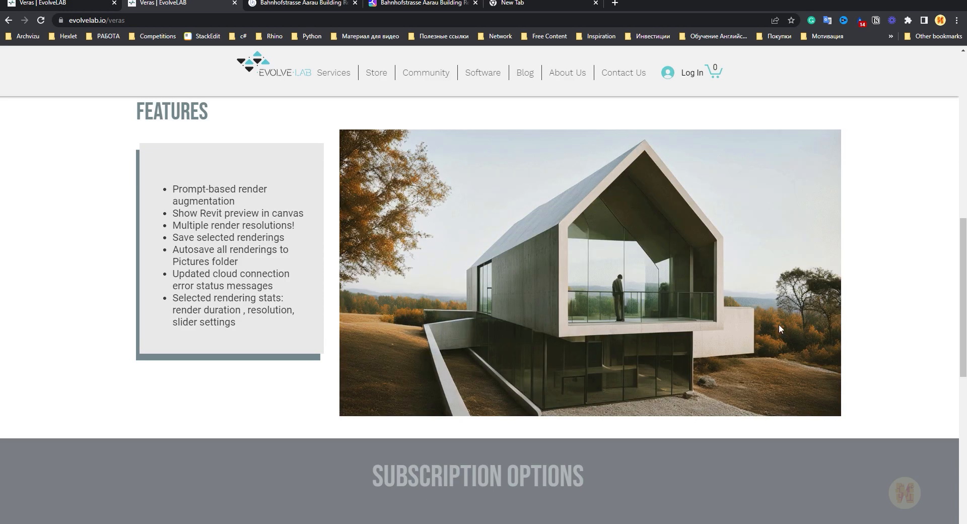
{"action": "scroll", "scroll_direction": "up", "scroll_amount": 3}
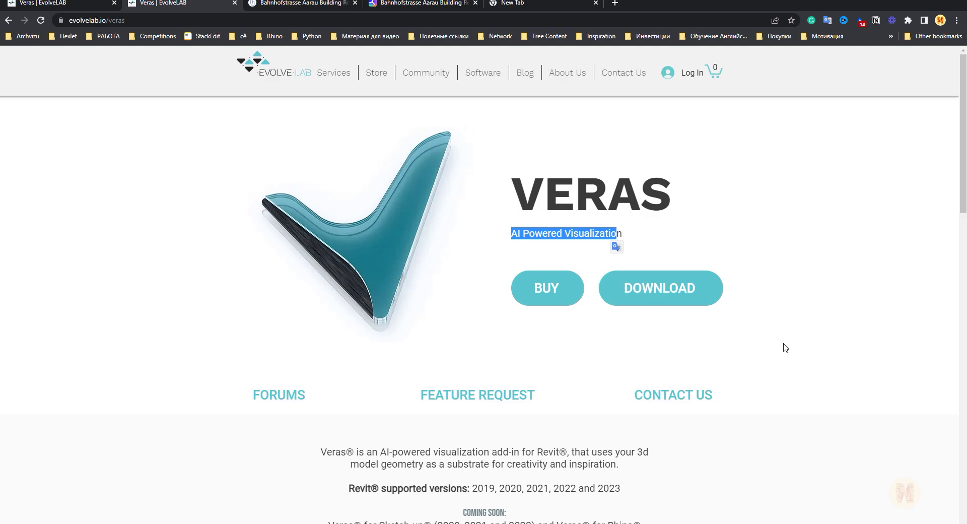
{"action": "scroll", "scroll_direction": "down", "scroll_amount": 3}
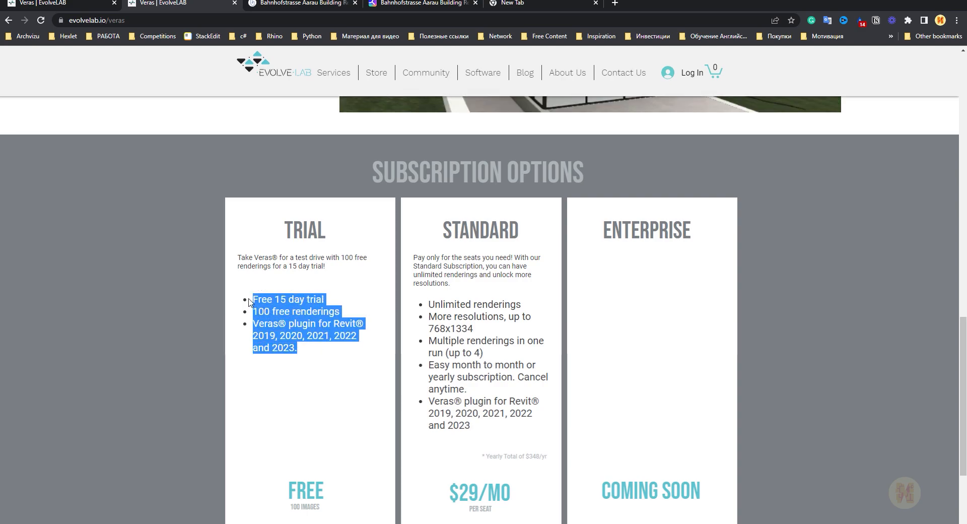
{"action": "left_click", "coordinate": [300, 355]}
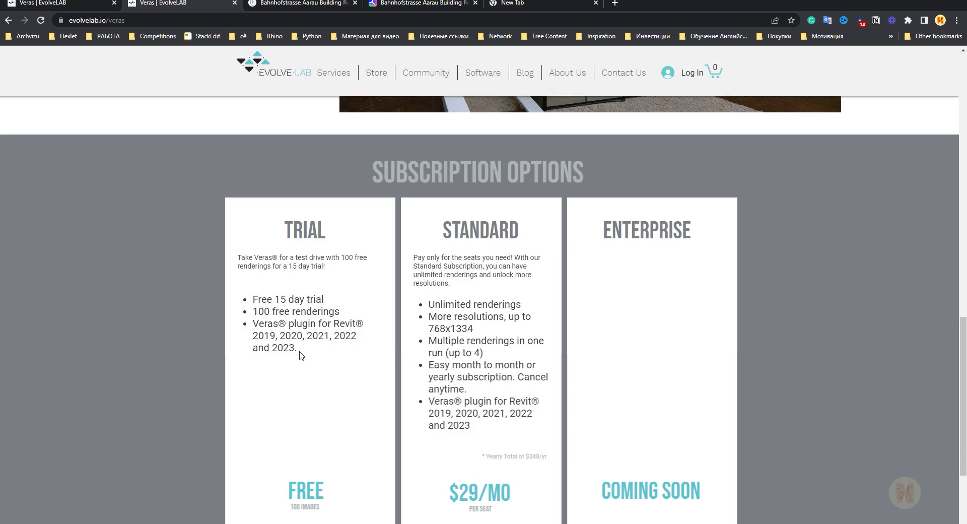
{"action": "left_click_drag", "start_coordinate": [249, 299], "coordinate": [296, 348]}
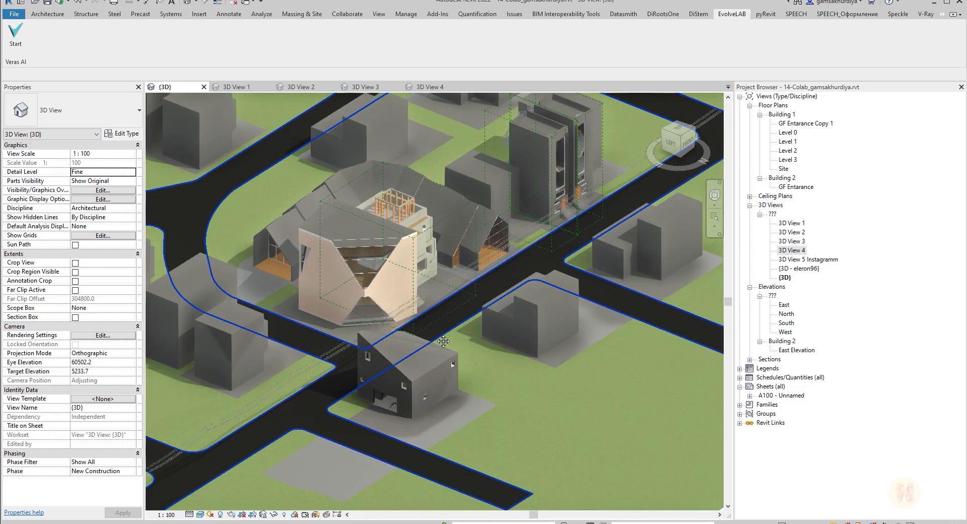
Step: Switch back to the 3D View 4 street perspective
{"action": "left_click", "coordinate": [425, 86]}
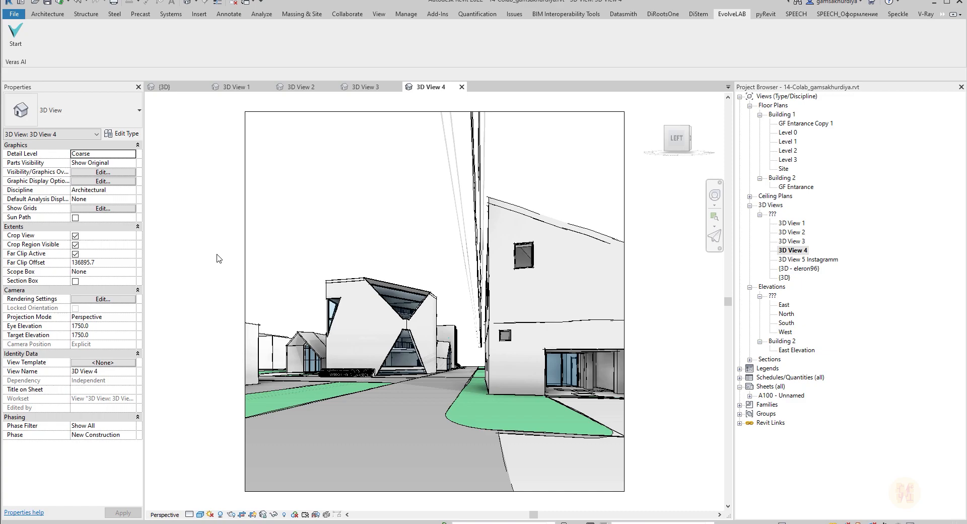
{"action": "mouse_move", "coordinate": [193, 504]}
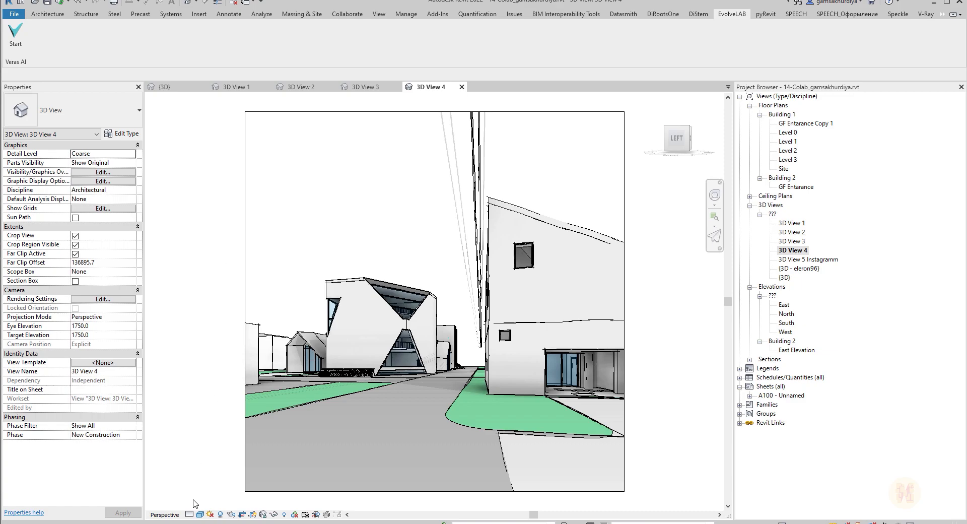
{"action": "mouse_move", "coordinate": [204, 509]}
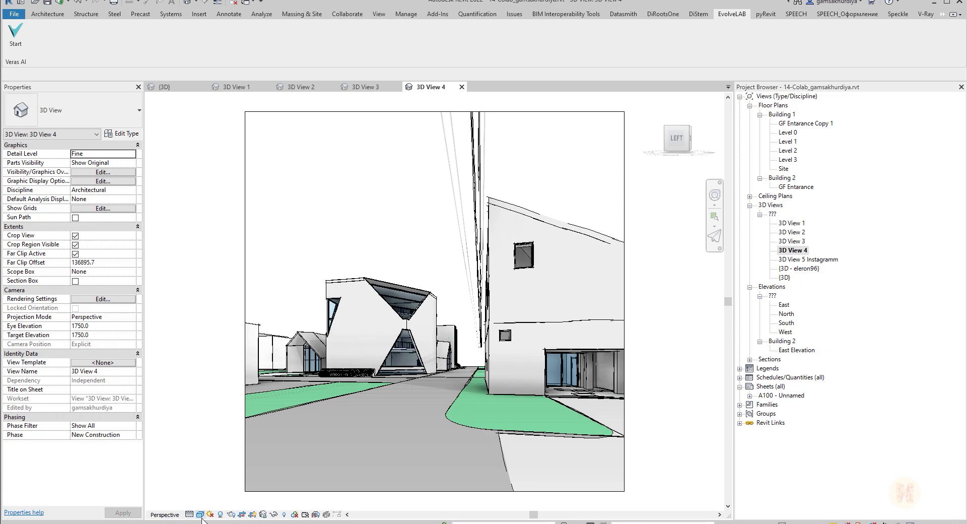
{"action": "mouse_move", "coordinate": [198, 443]}
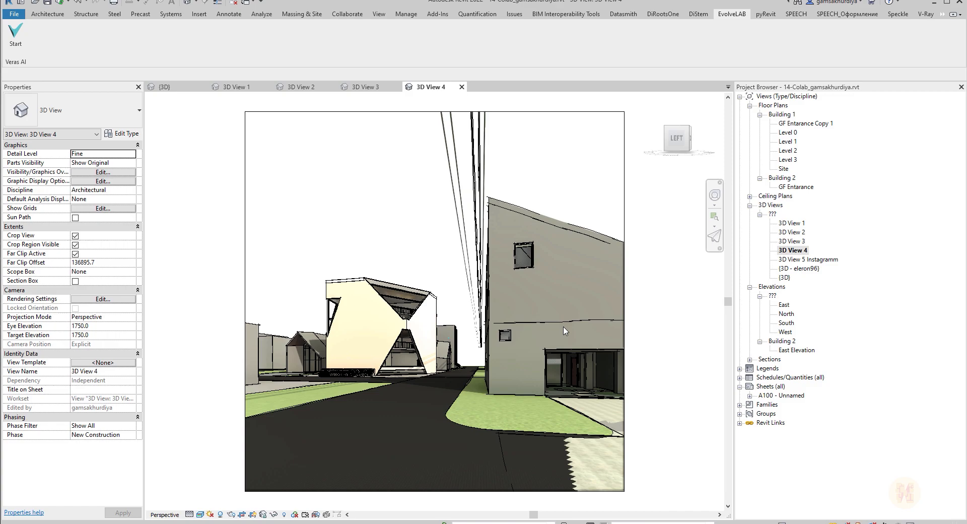
{"action": "mouse_move", "coordinate": [555, 337]}
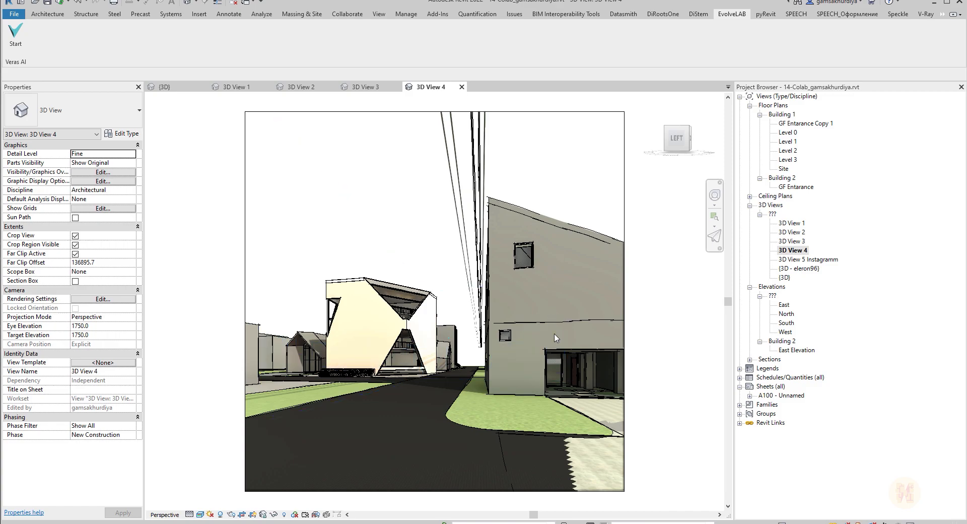
{"action": "mouse_move", "coordinate": [212, 498]}
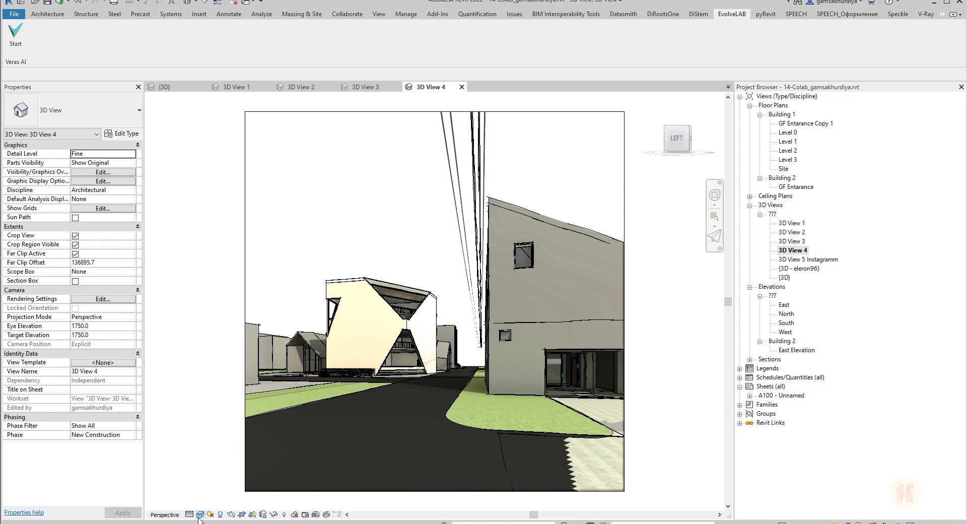
Step: In Graphic Display Options turn off edges and cast shadows, set shadow intensity 50, and apply
{"action": "left_click", "coordinate": [199, 514]}
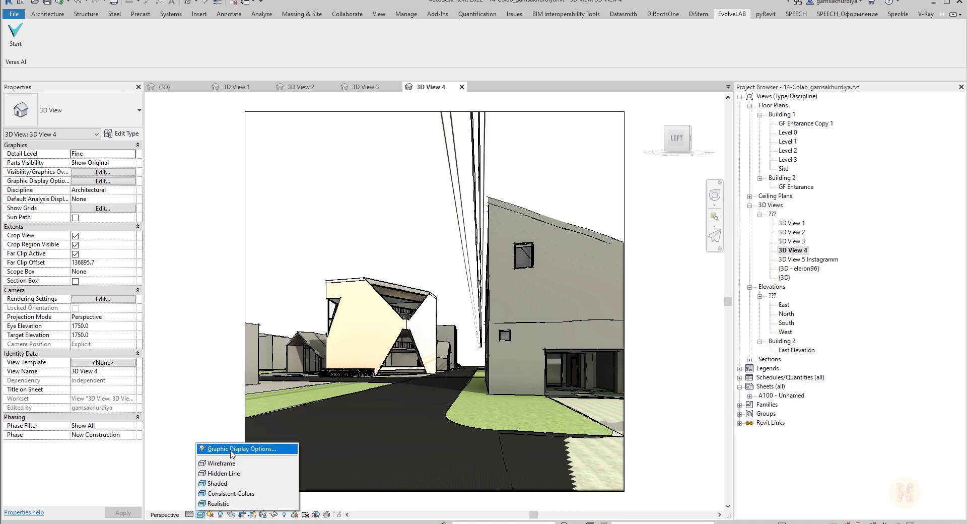
{"action": "left_click", "coordinate": [240, 448]}
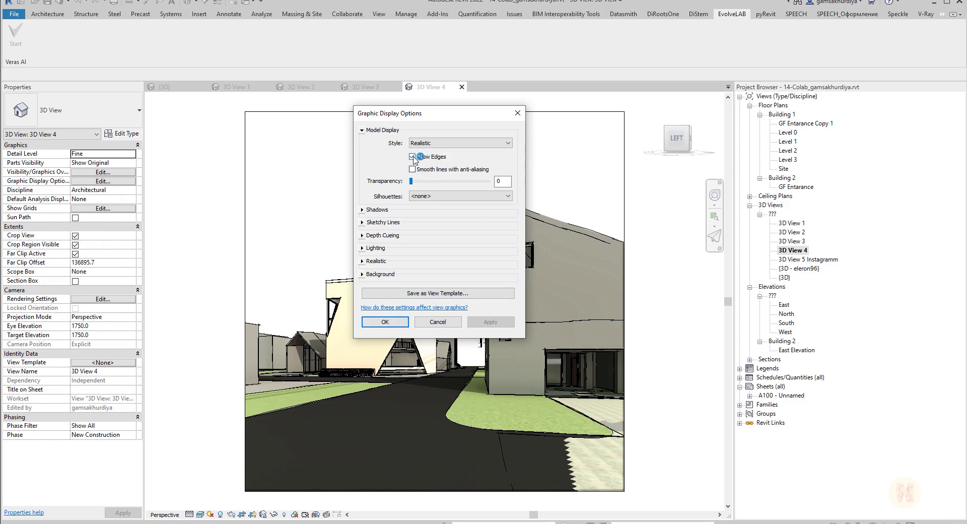
{"action": "left_click", "coordinate": [363, 210]}
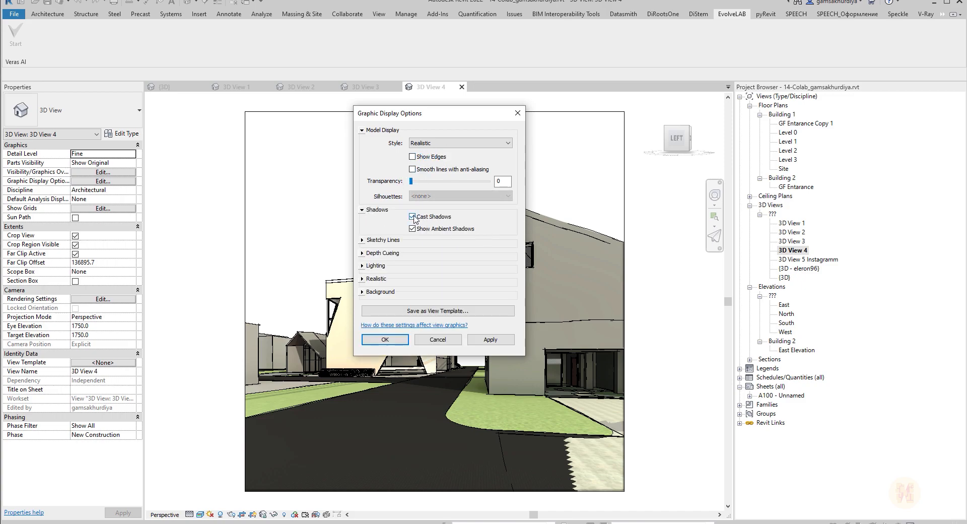
{"action": "left_click", "coordinate": [412, 217]}
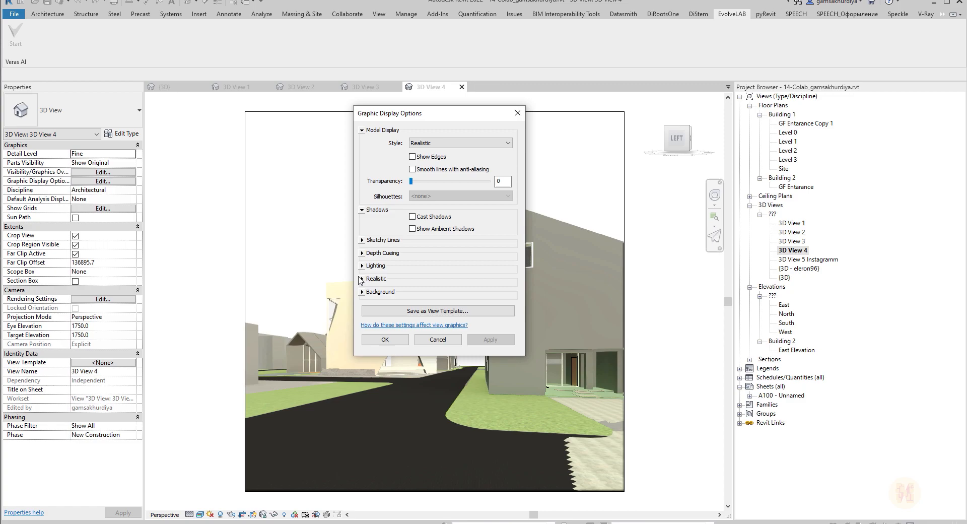
{"action": "left_click", "coordinate": [362, 264]}
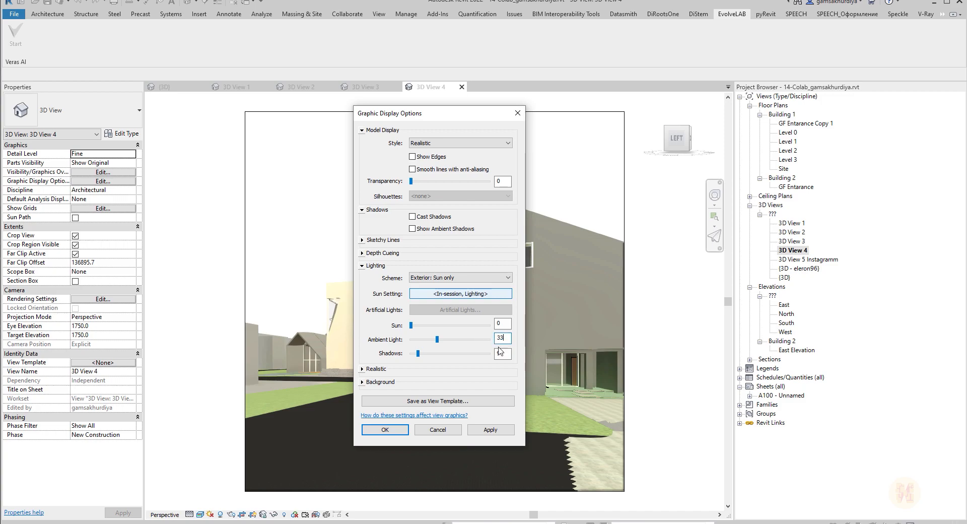
{"action": "type", "text": "50"}
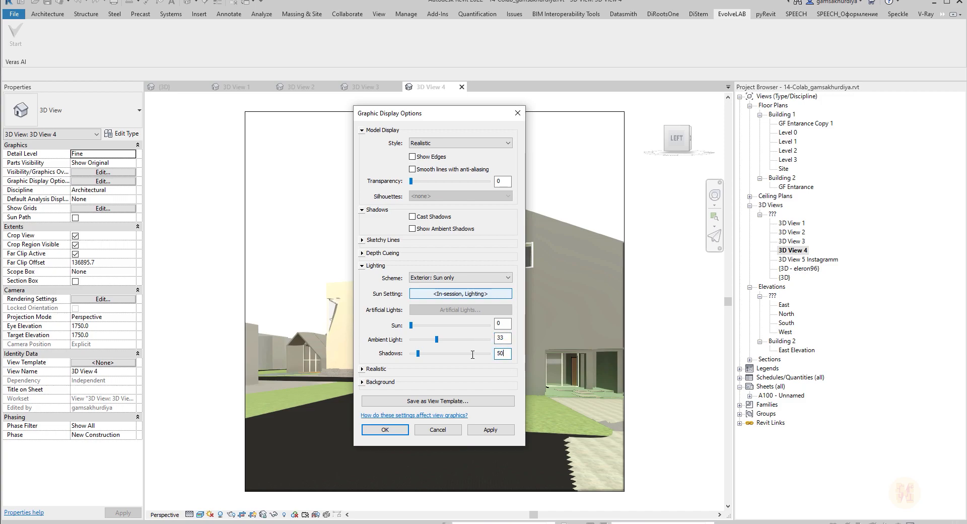
{"action": "left_click", "coordinate": [383, 429]}
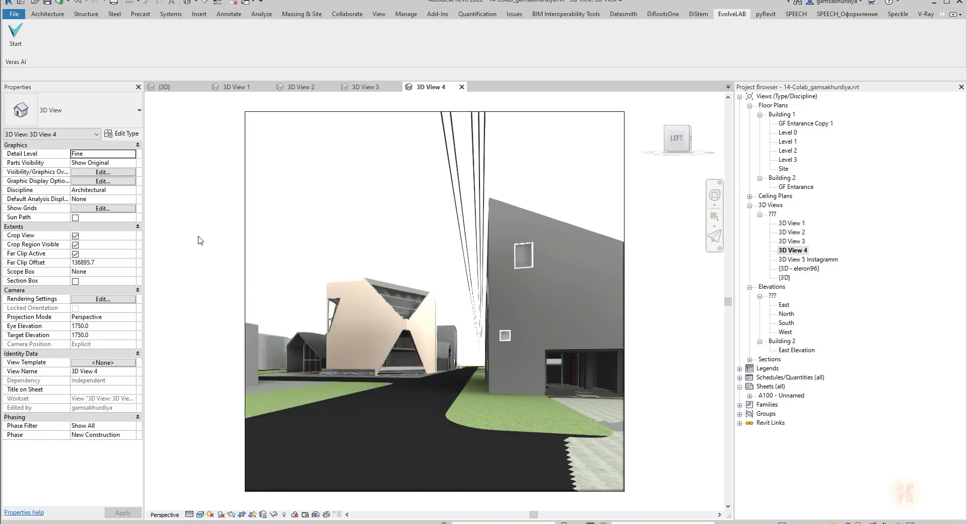
{"action": "mouse_move", "coordinate": [15, 34]}
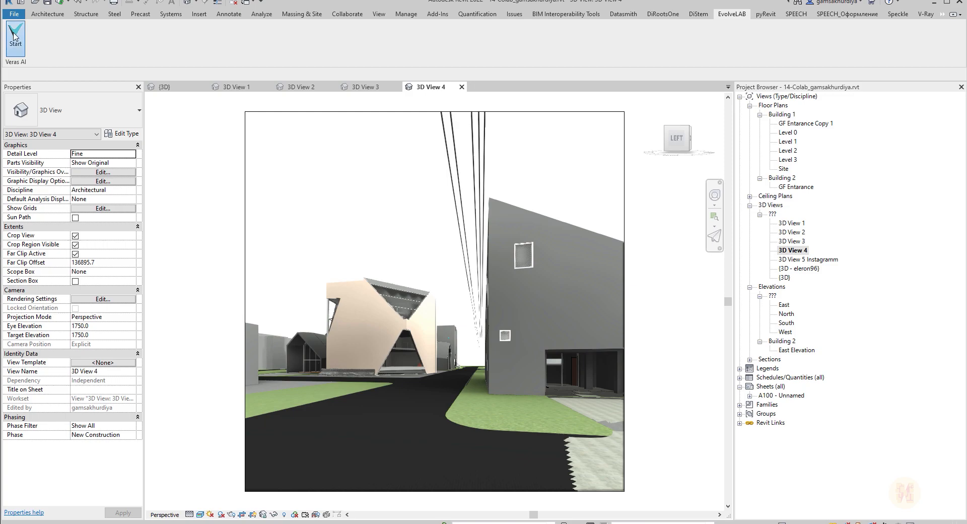
Step: Launch the Veras AI rendering window from the EvolveLAB ribbon
{"action": "left_click", "coordinate": [15, 37]}
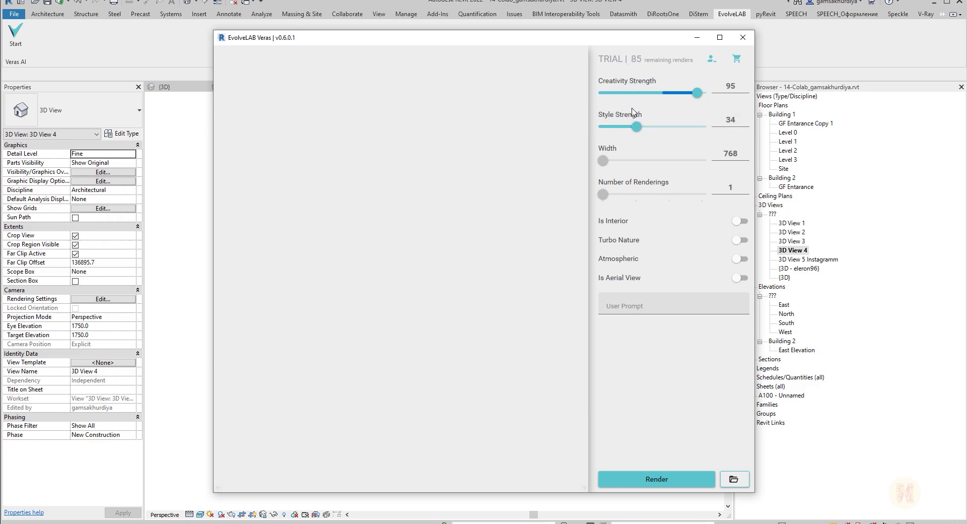
{"action": "mouse_move", "coordinate": [656, 208]}
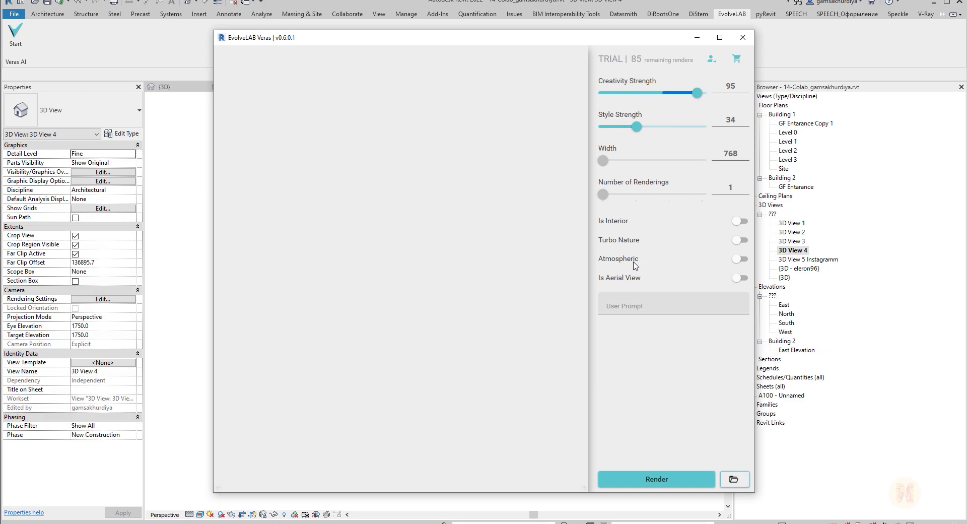
{"action": "mouse_move", "coordinate": [721, 286]}
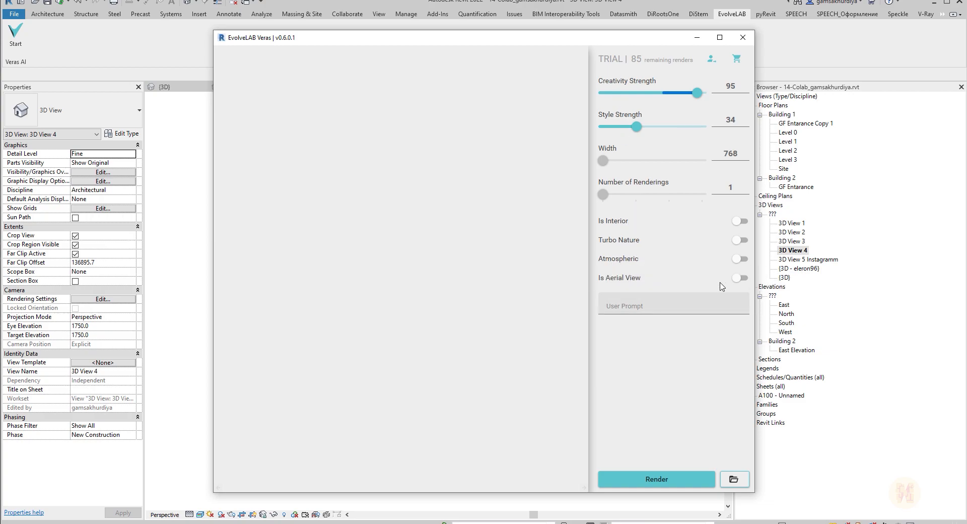
{"action": "mouse_move", "coordinate": [671, 305]}
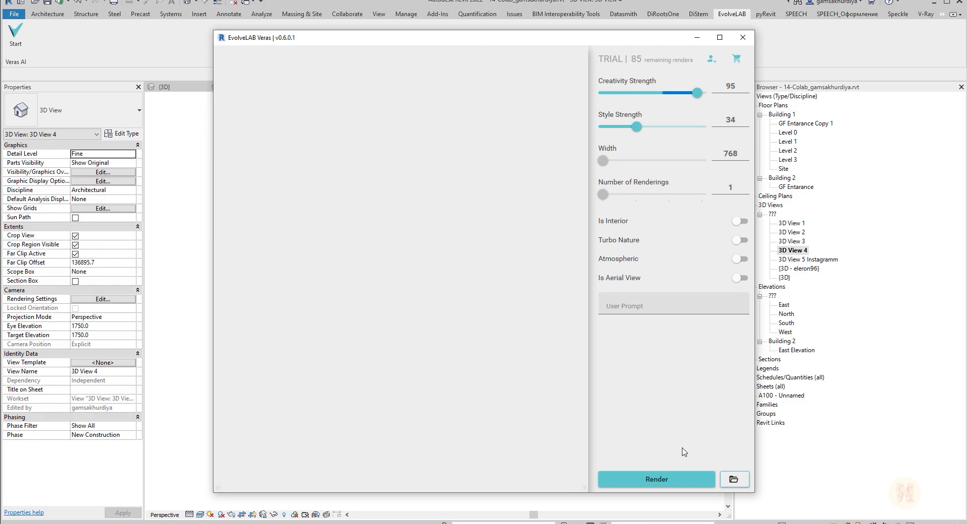
{"action": "mouse_move", "coordinate": [689, 439]}
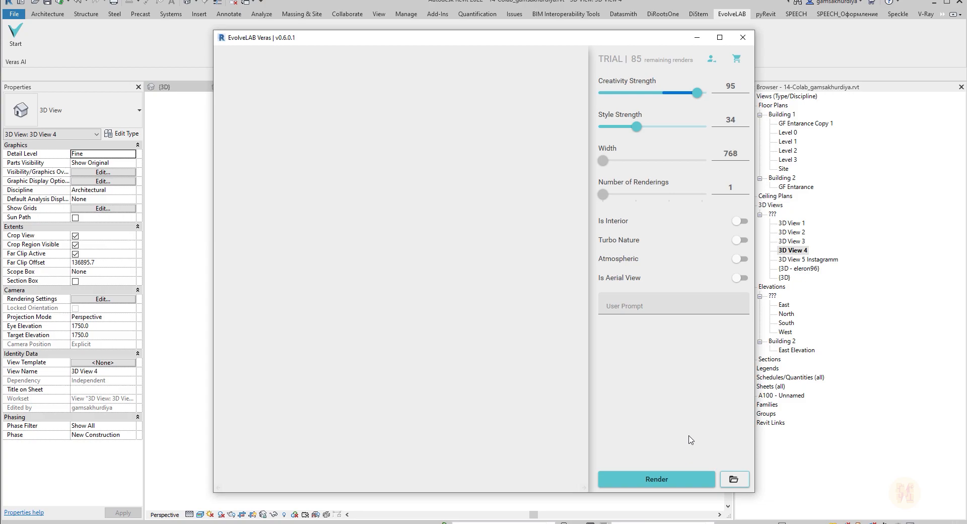
Step: Render a first AI image of the street perspective with default settings
{"action": "left_click", "coordinate": [656, 479]}
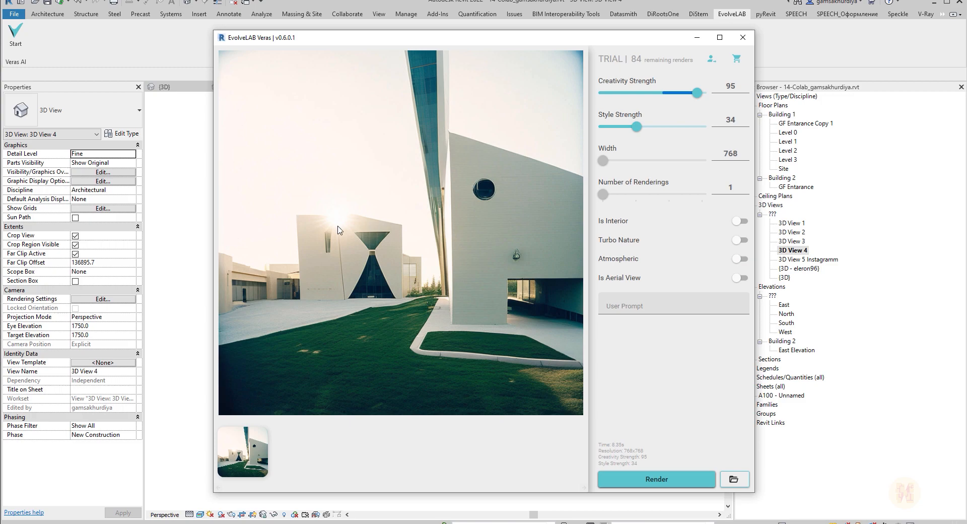
{"action": "mouse_move", "coordinate": [443, 276]}
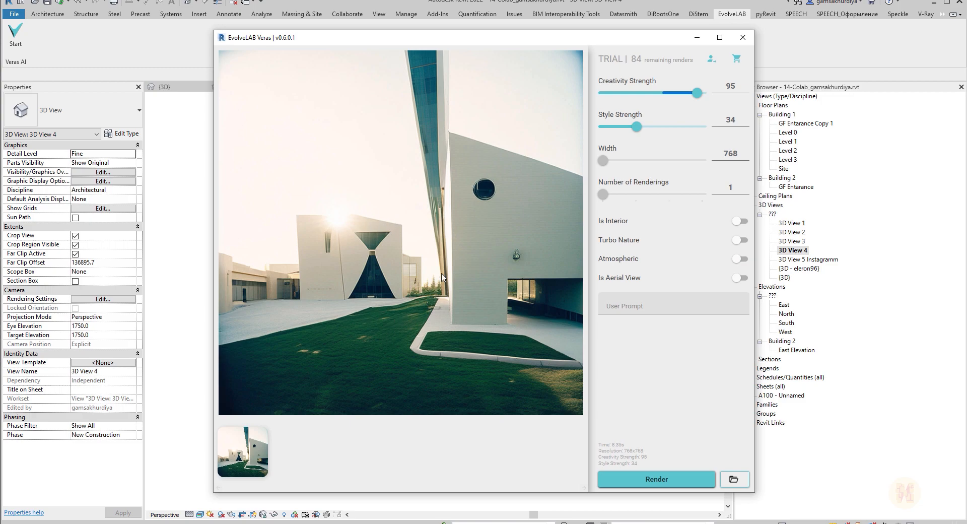
Step: Move the window right, set creativity 63 and style 69 with Atmospheric on, and render again
{"action": "left_click_drag", "start_coordinate": [398, 37], "coordinate": [783, 57]}
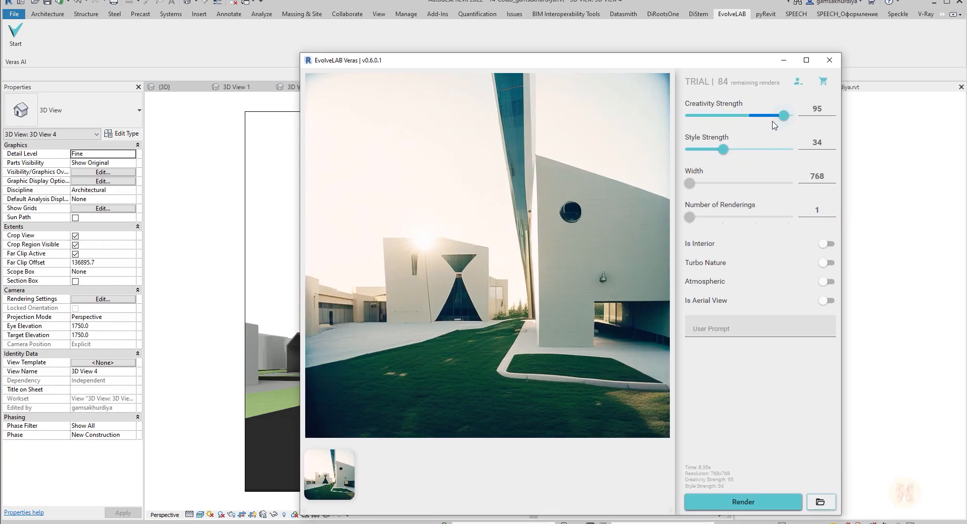
{"action": "left_click_drag", "start_coordinate": [784, 116], "coordinate": [755, 116]}
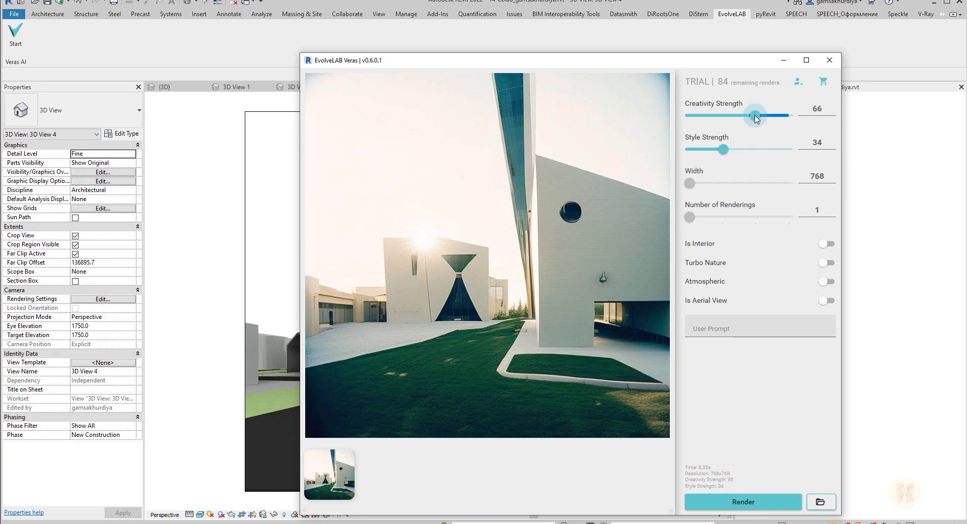
{"action": "left_click_drag", "start_coordinate": [756, 116], "coordinate": [751, 116]}
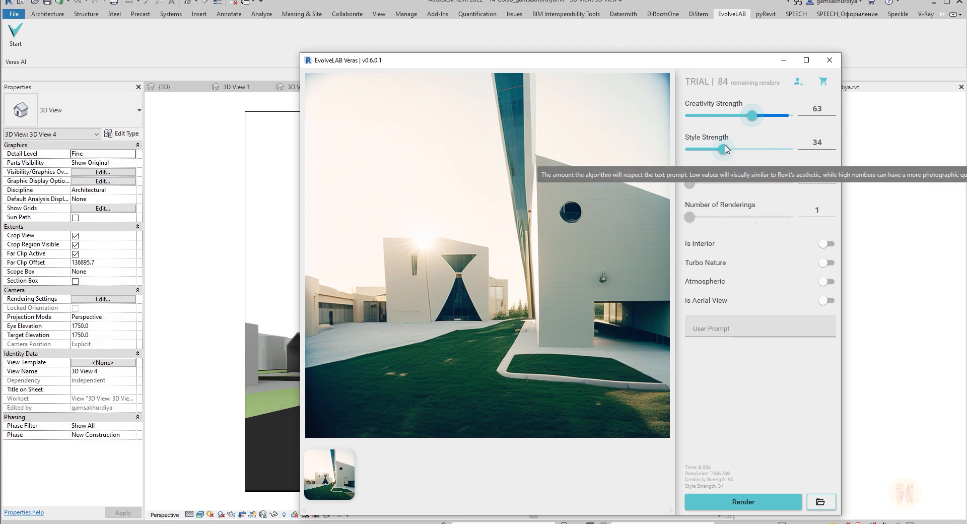
{"action": "left_click_drag", "start_coordinate": [726, 149], "coordinate": [759, 150]}
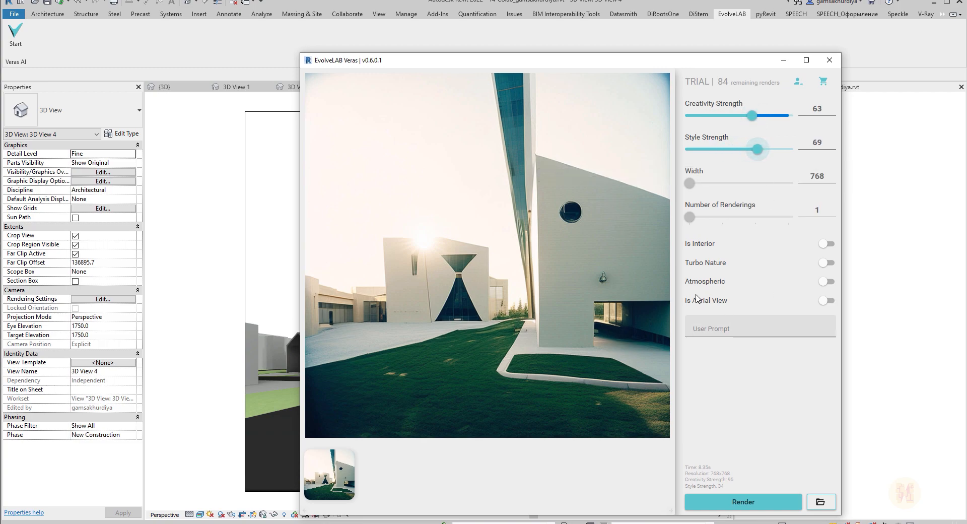
{"action": "left_click", "coordinate": [826, 281]}
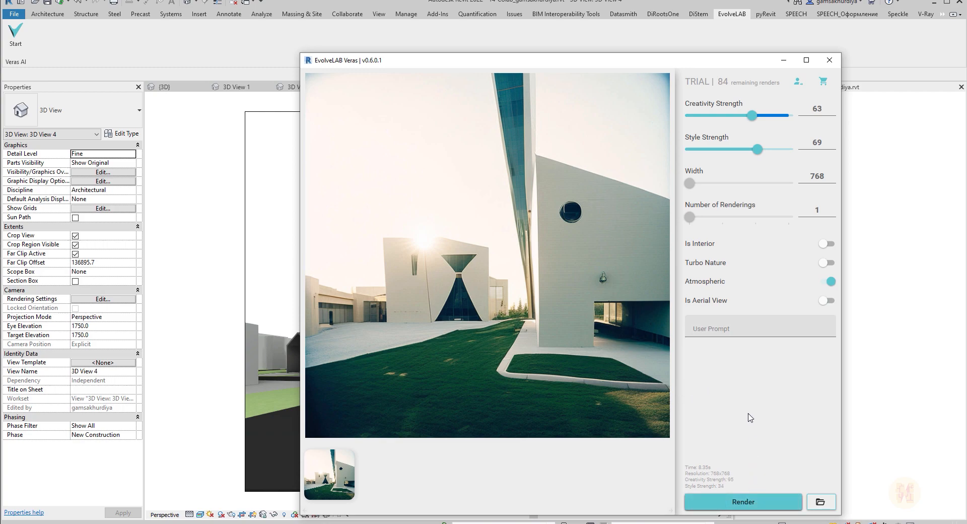
{"action": "left_click", "coordinate": [742, 501]}
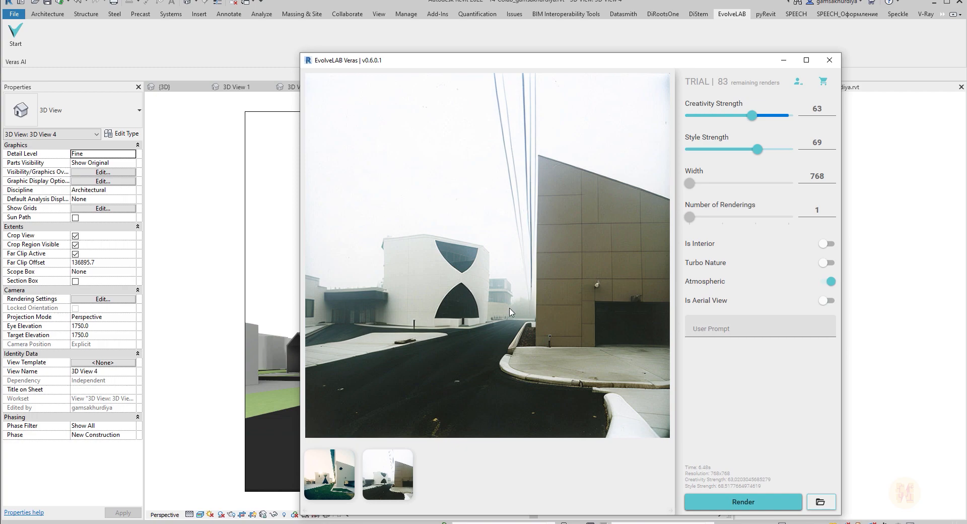
{"action": "mouse_move", "coordinate": [443, 331]}
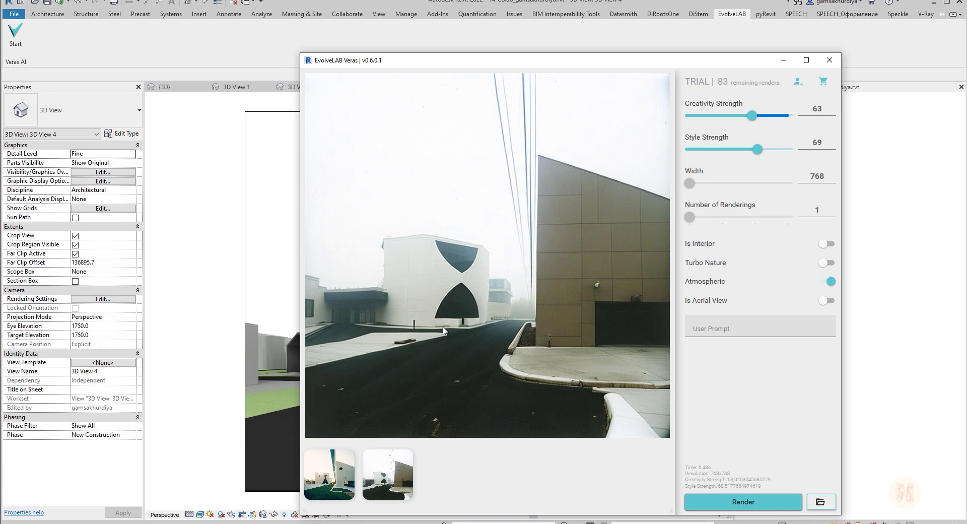
Step: Move the Veras window aside so the foggy rendering sits beside 3D View 4
{"action": "left_click_drag", "start_coordinate": [487, 60], "coordinate": [715, 55]}
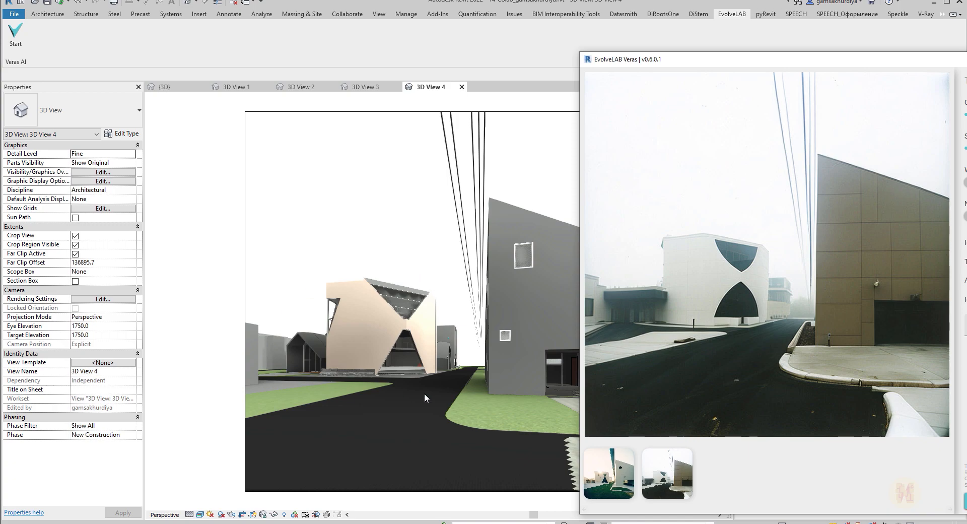
{"action": "mouse_move", "coordinate": [700, 262]}
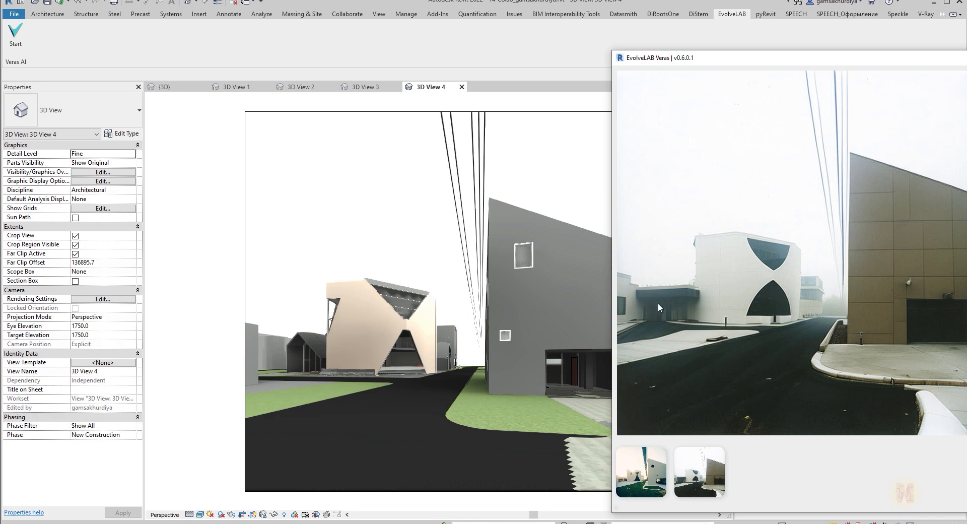
{"action": "mouse_move", "coordinate": [898, 331]}
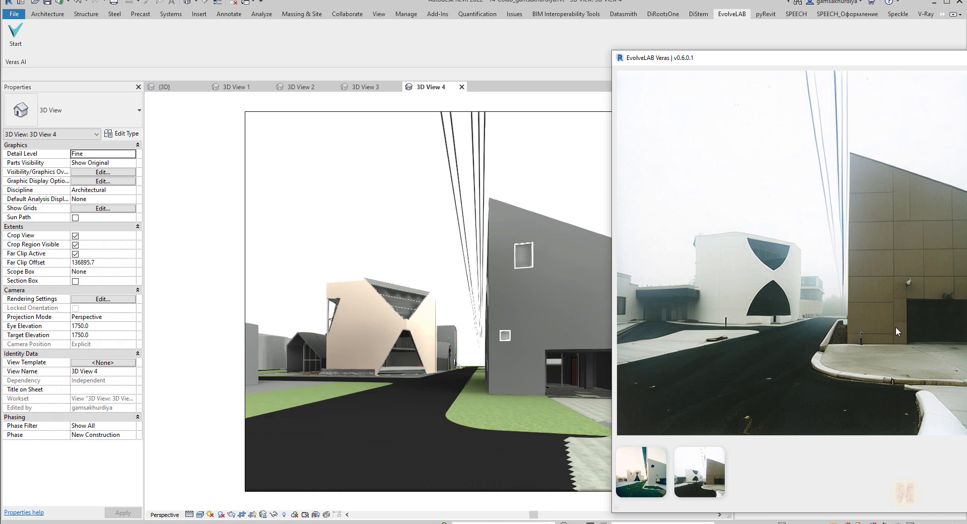
{"action": "mouse_move", "coordinate": [801, 345]}
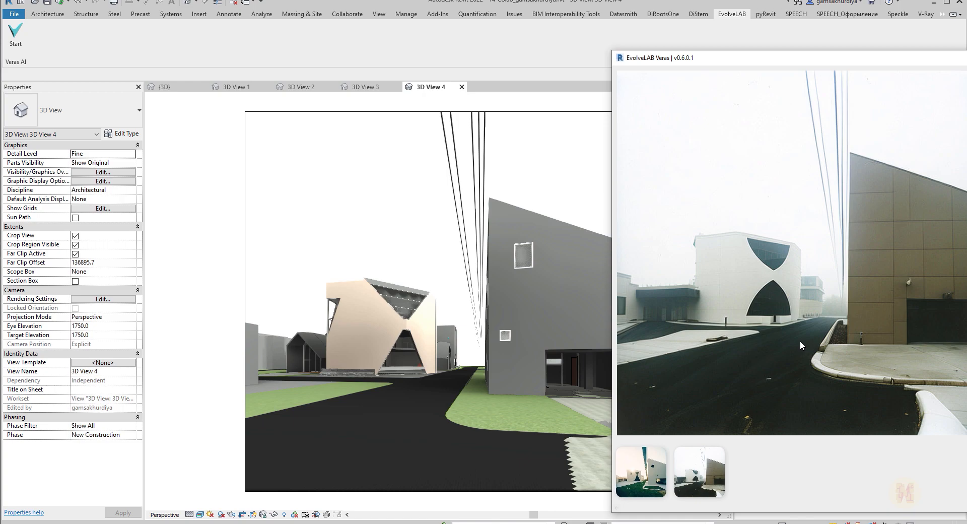
{"action": "mouse_move", "coordinate": [840, 65]}
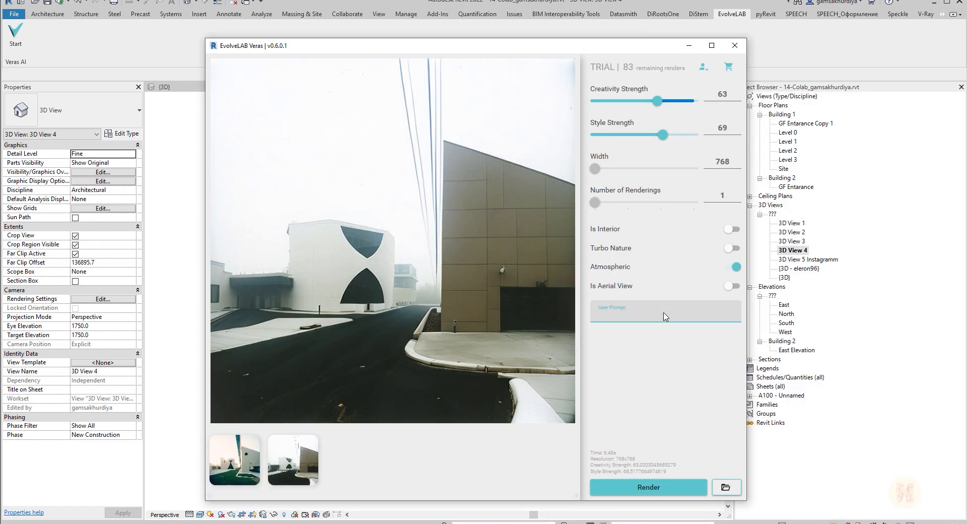
Step: Enter the Japanese modern village, concrete buildings prompt and render a third image
{"action": "left_click", "coordinate": [665, 314]}
{"action": "type", "text": "japanise modern village, concrete buildings with people walking on the street"}
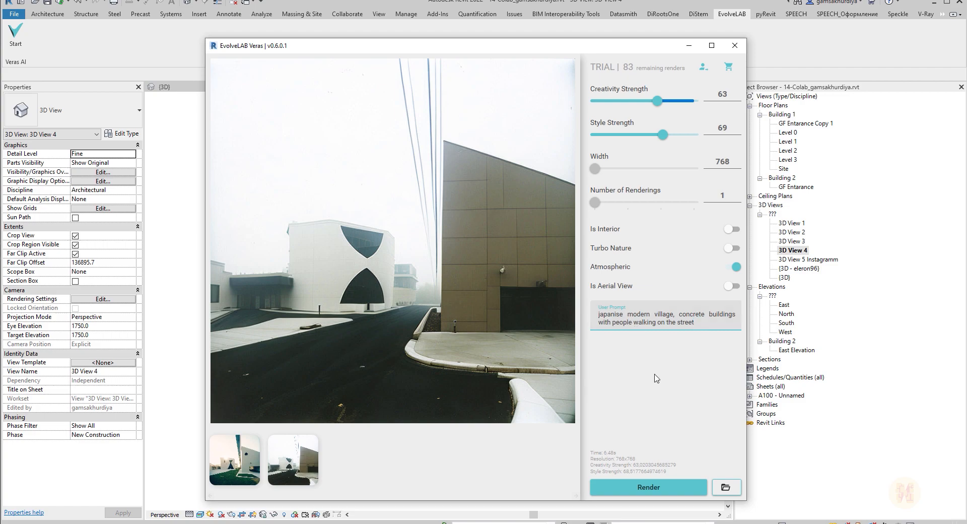
{"action": "mouse_move", "coordinate": [671, 438]}
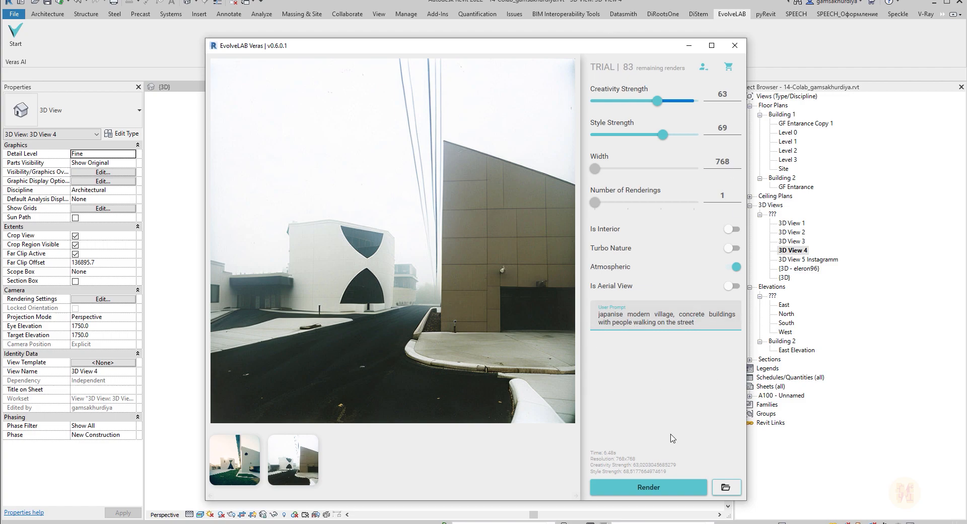
{"action": "mouse_move", "coordinate": [636, 435]}
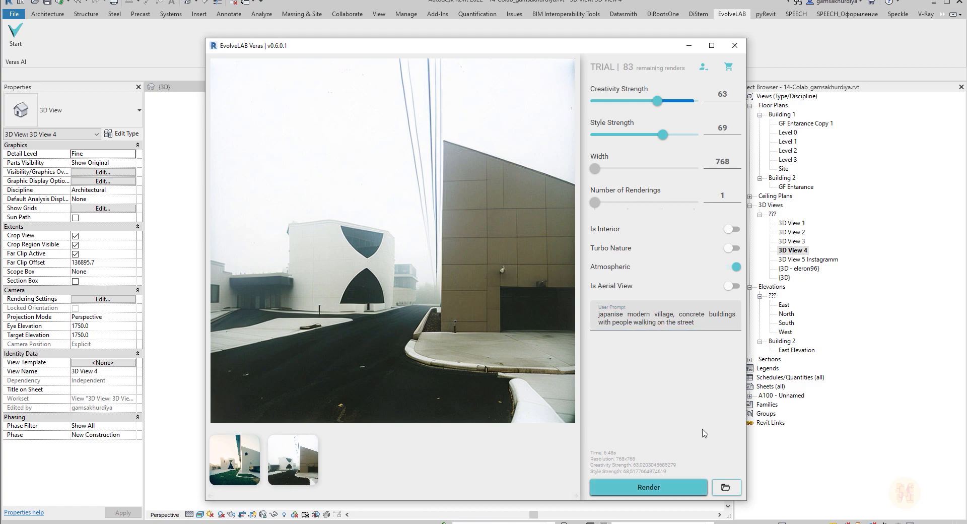
{"action": "left_click", "coordinate": [648, 486]}
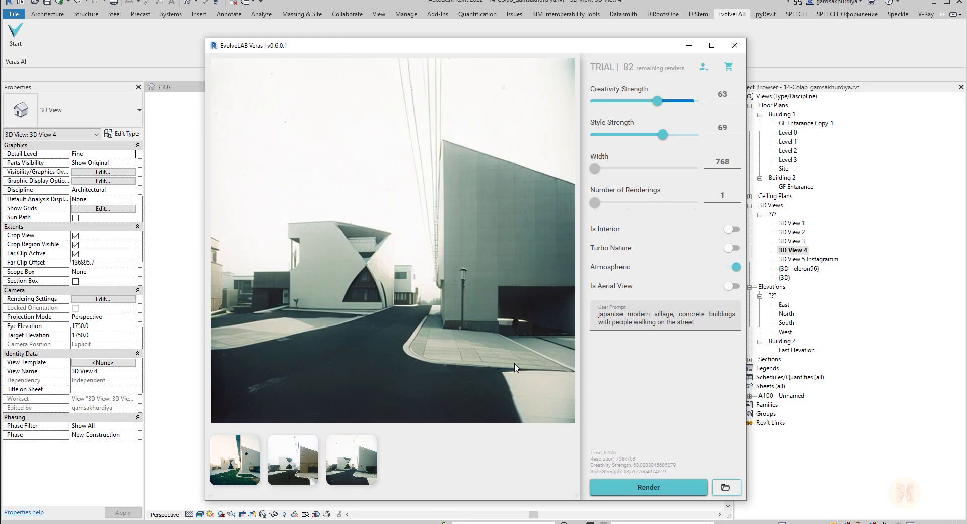
{"action": "mouse_move", "coordinate": [776, 303]}
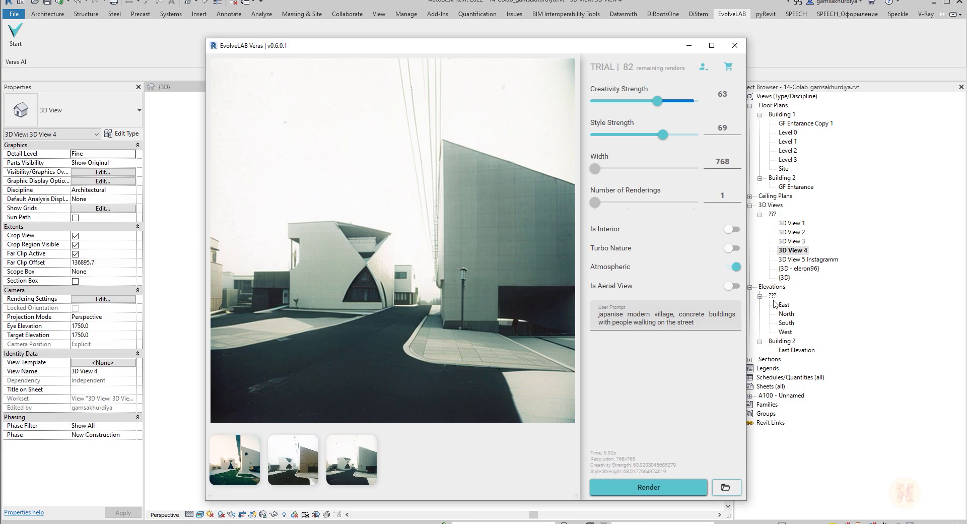
{"action": "mouse_move", "coordinate": [705, 365]}
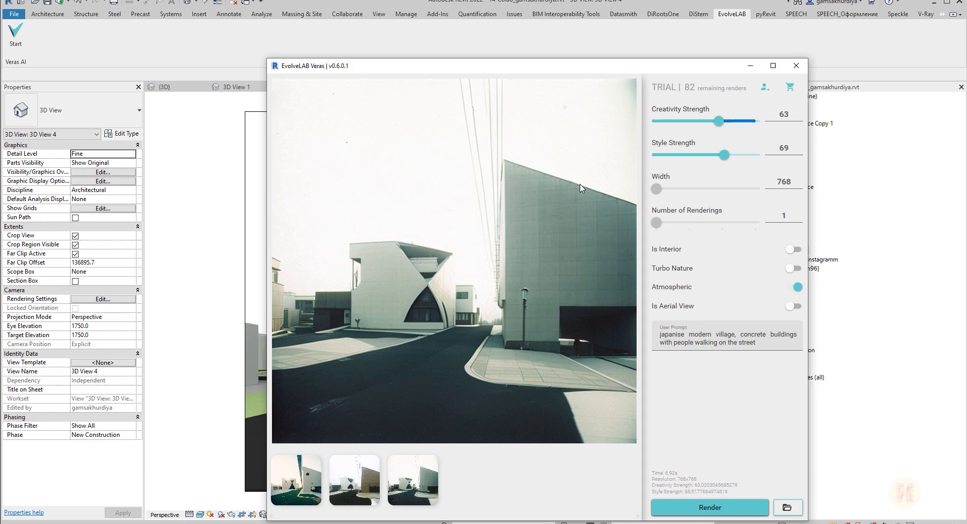
{"action": "mouse_move", "coordinate": [602, 230]}
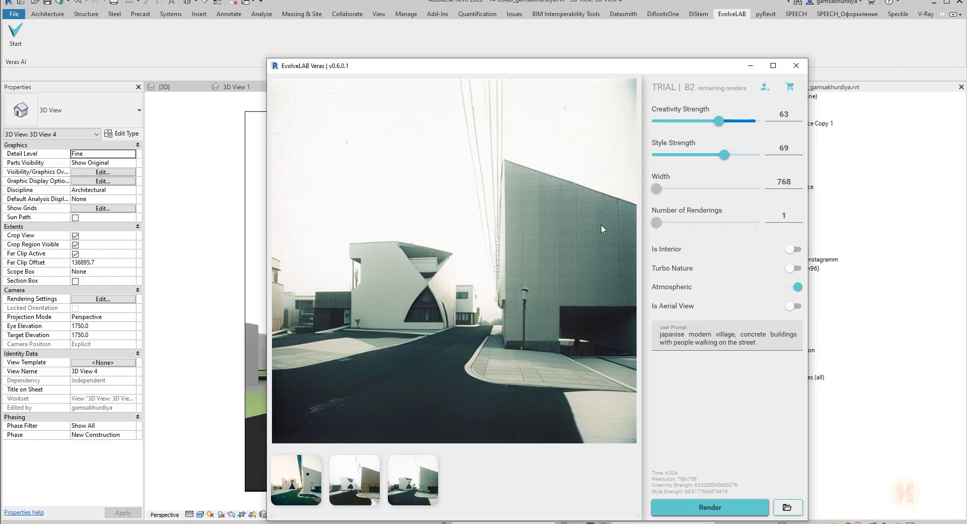
Step: Select the village prompt text and bring up the browser with the Veras subscription page
{"action": "left_click", "coordinate": [727, 338]}
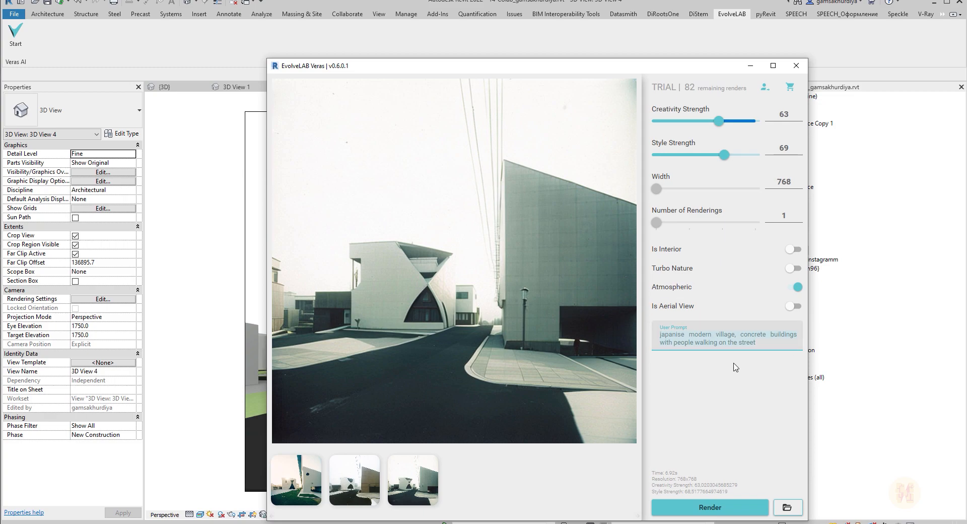
{"action": "left_click", "coordinate": [796, 65]}
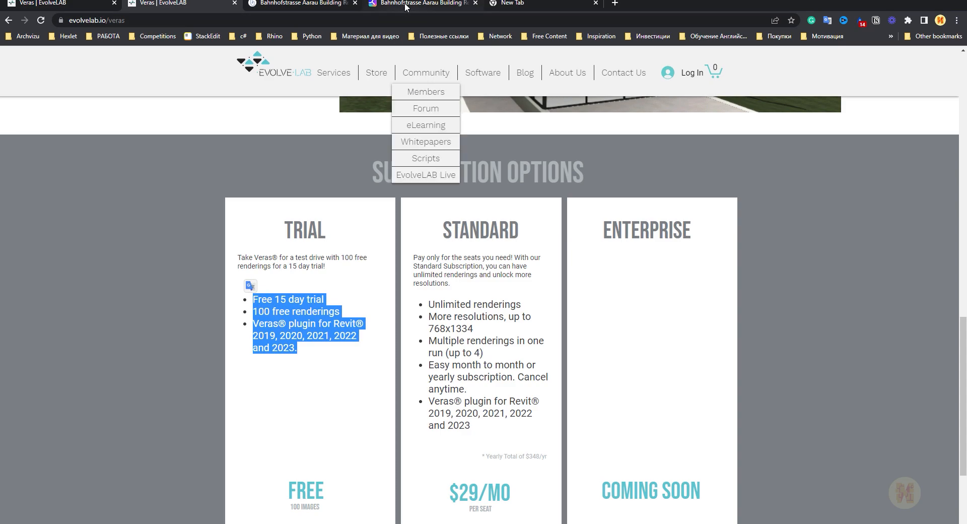
Step: Search You.com for 'japanese modern house'
{"action": "left_click", "coordinate": [302, 4]}
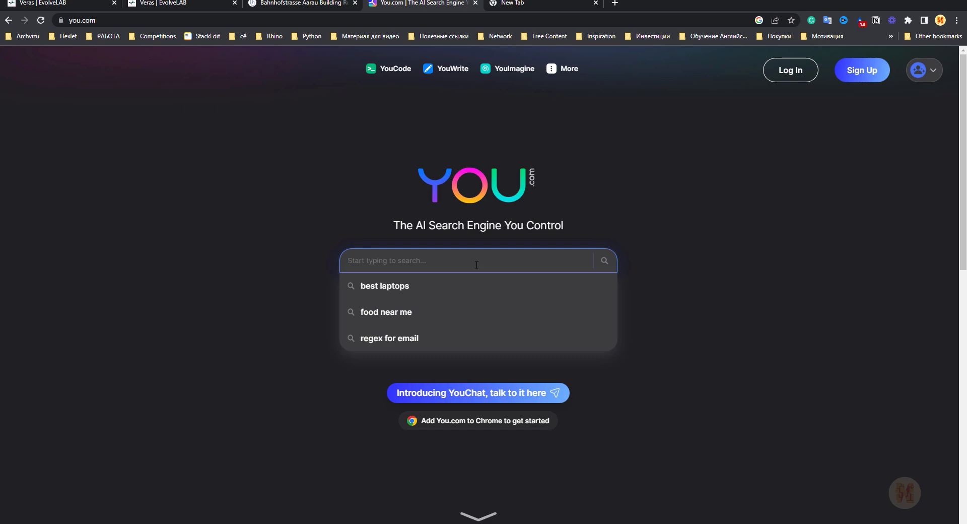
{"action": "type", "text": "japanese modern house"}
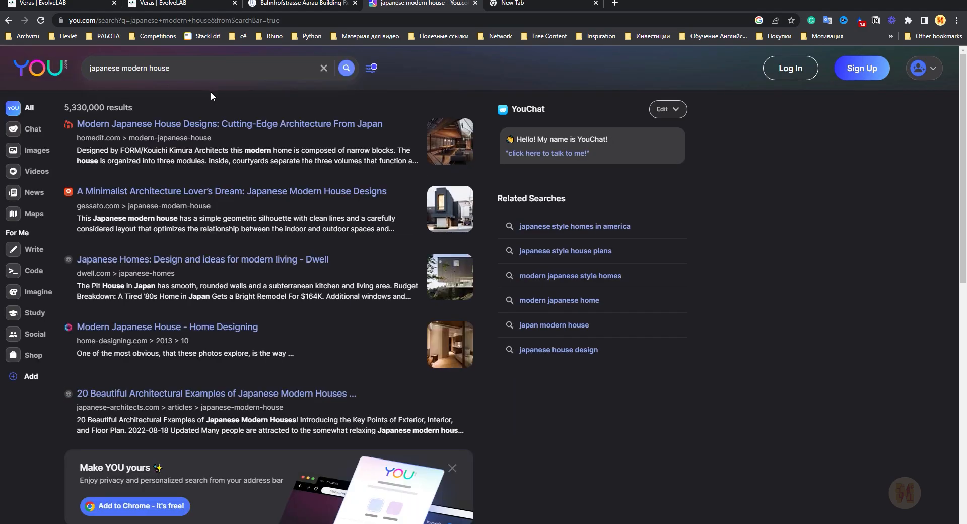
{"action": "mouse_move", "coordinate": [462, 304]}
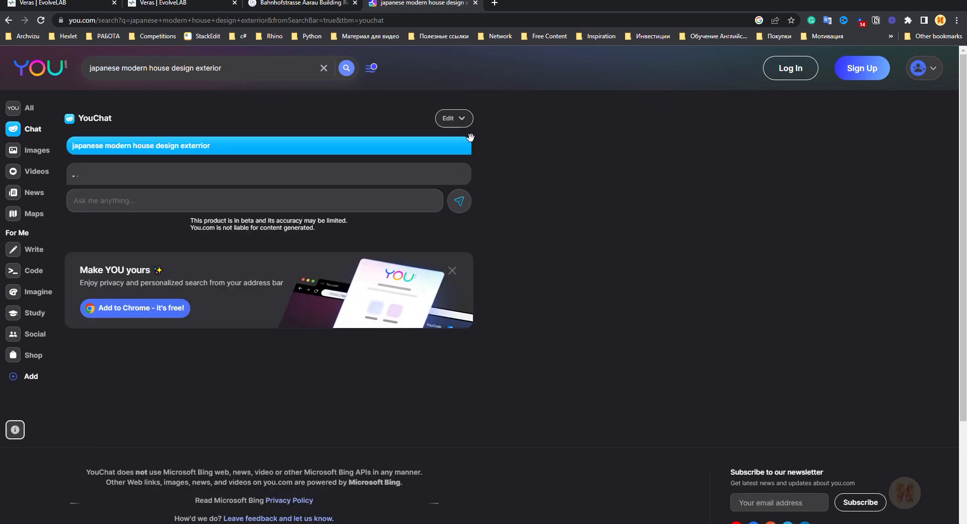
{"action": "mouse_move", "coordinate": [397, 227]}
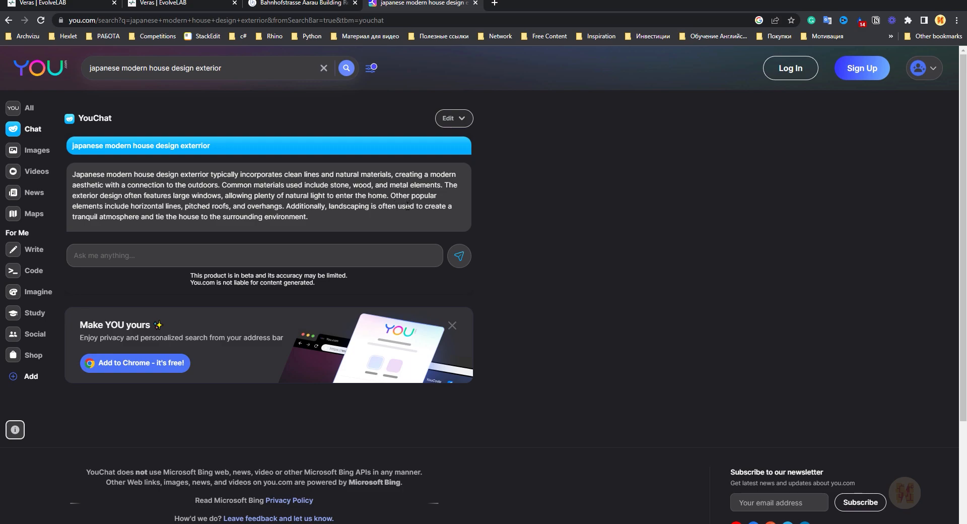
Step: Ask YouChat to 'explain japanese modern house design exterior by words'
{"action": "left_click", "coordinate": [254, 255]}
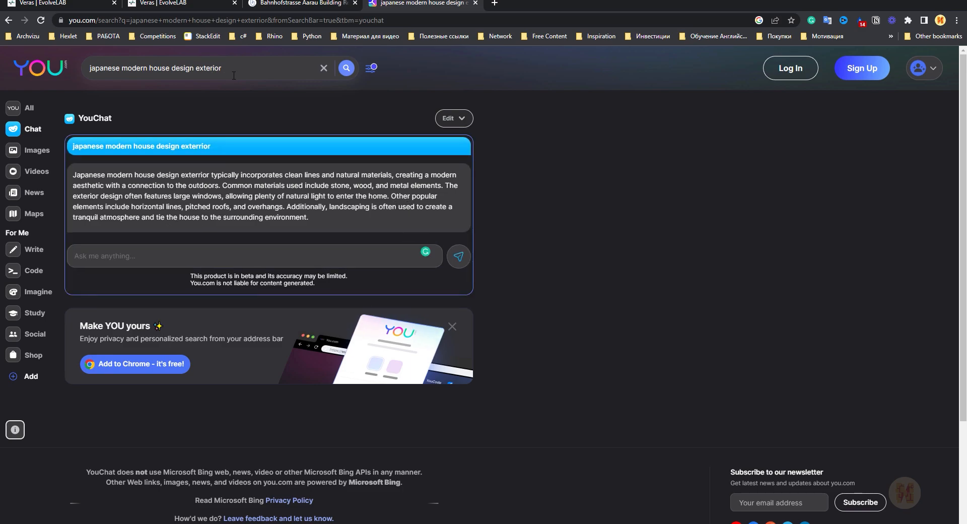
{"action": "left_click", "coordinate": [247, 255]}
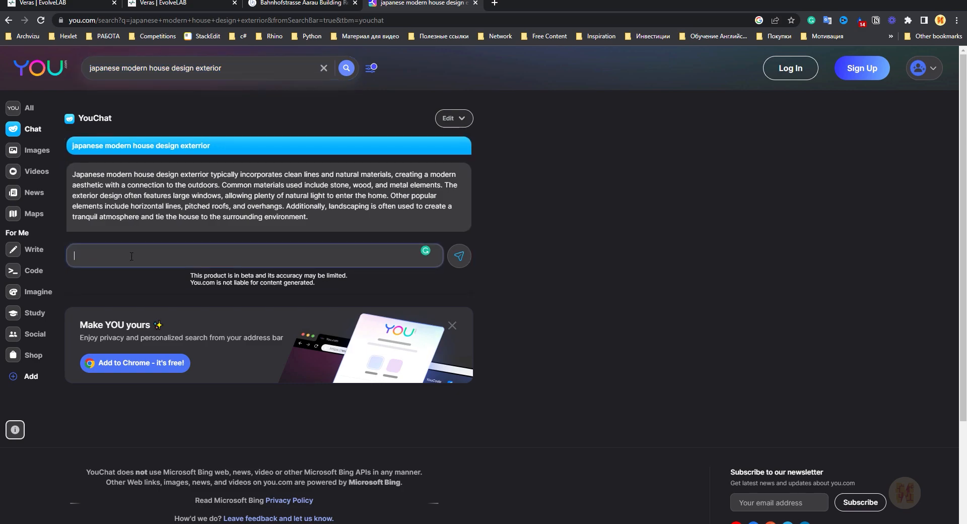
{"action": "type", "text": "explain japanese modern house design exterior"}
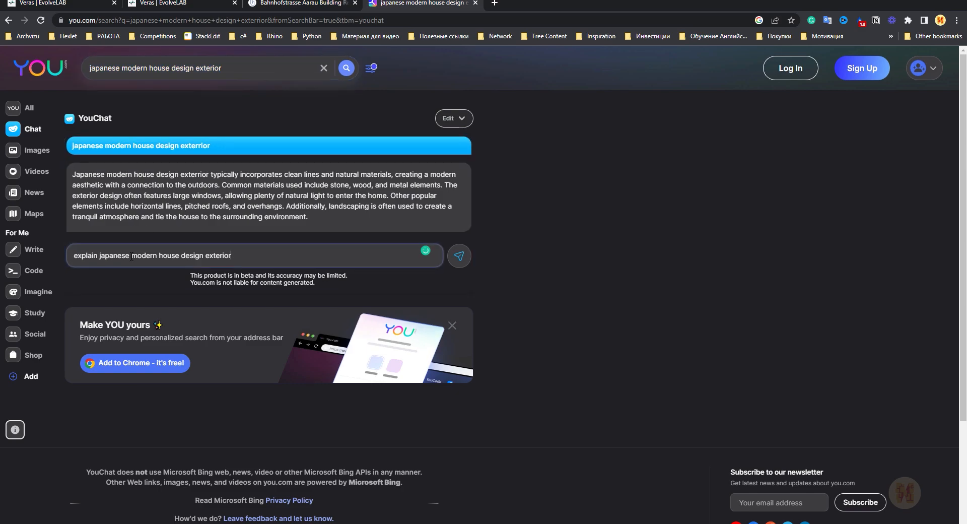
{"action": "type", "text": "by wor"}
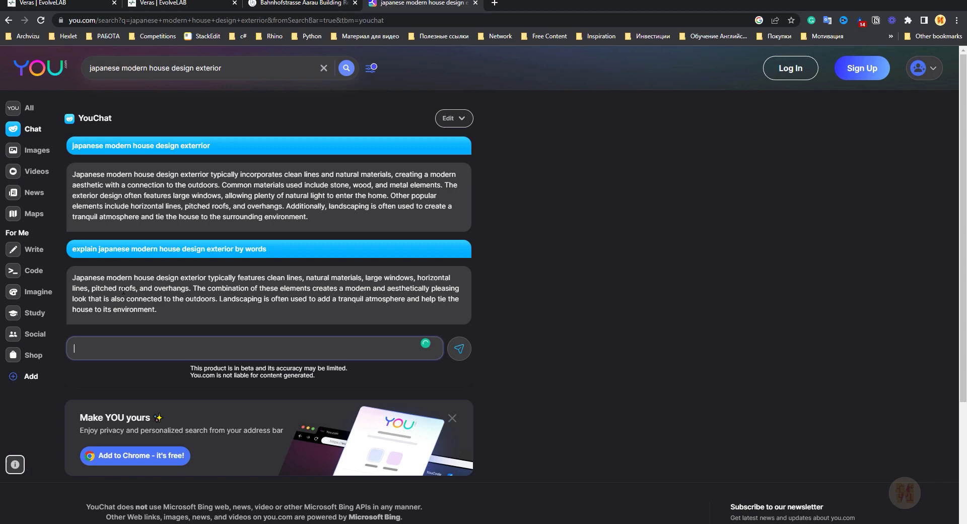
{"action": "mouse_move", "coordinate": [365, 297]}
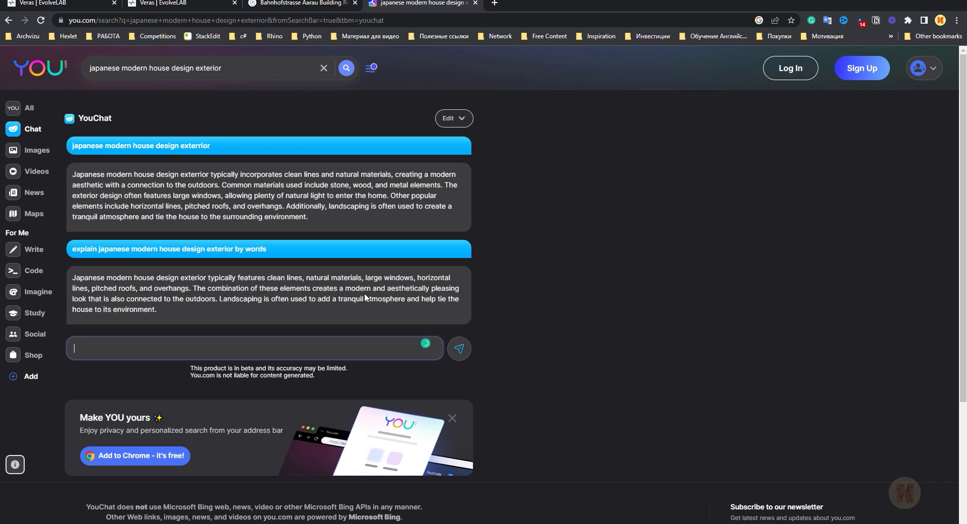
{"action": "mouse_move", "coordinate": [189, 309]}
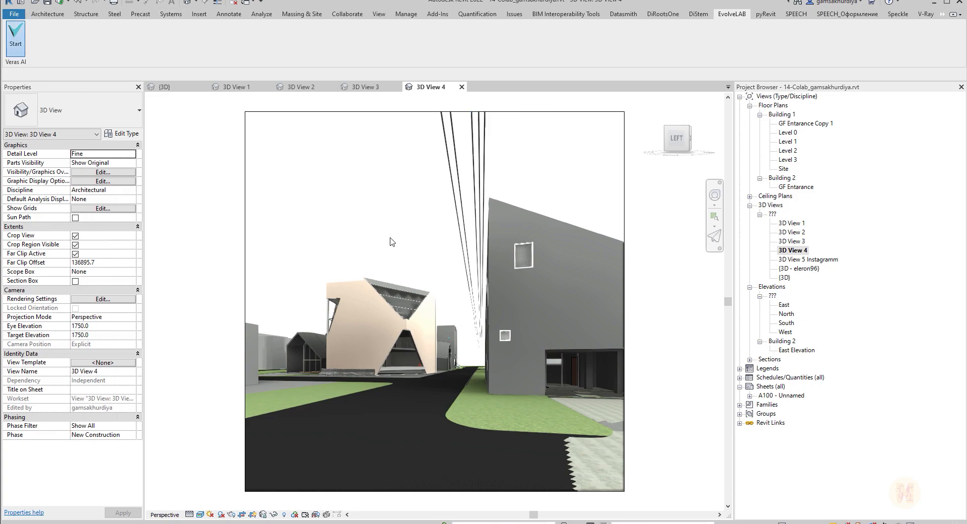
{"action": "mouse_move", "coordinate": [645, 300]}
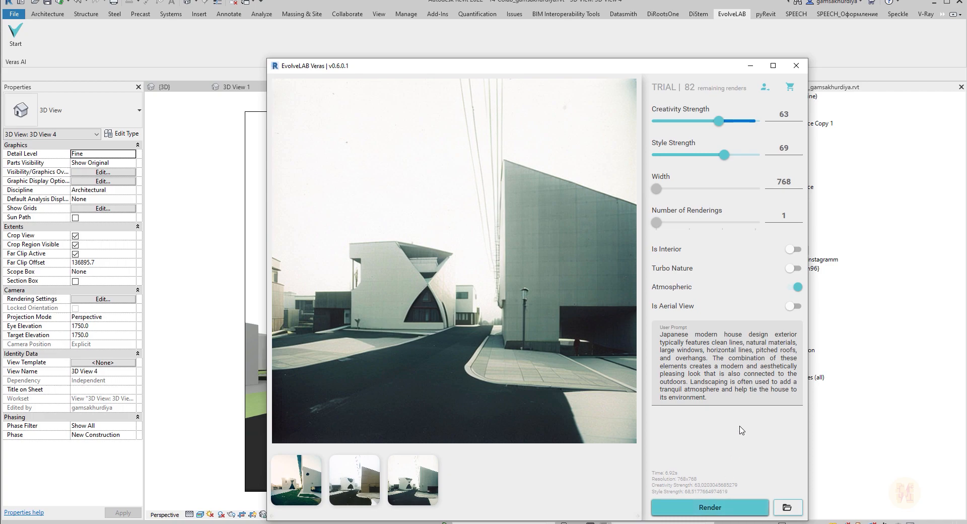
Step: Render a fourth Veras image from the pasted Japanese modern house exterior prompt
{"action": "left_click", "coordinate": [709, 507]}
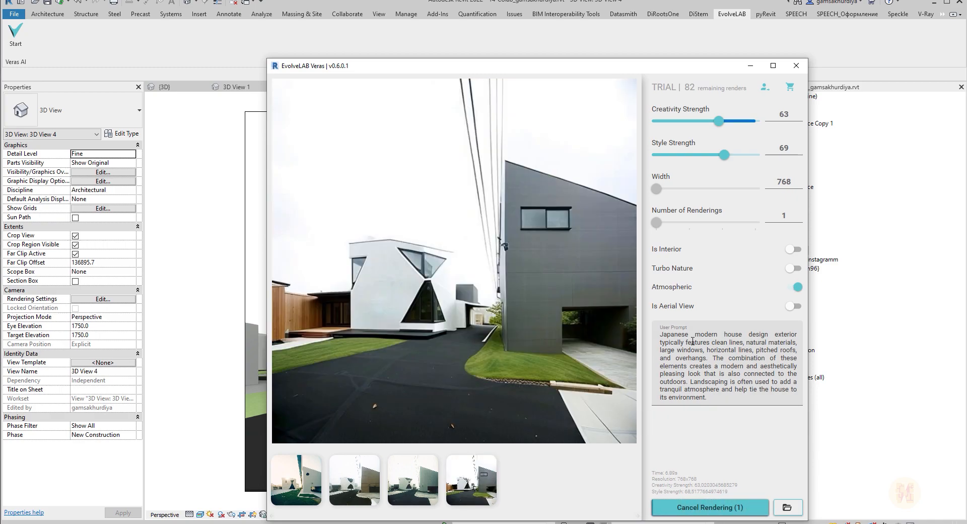
{"action": "mouse_move", "coordinate": [662, 430]}
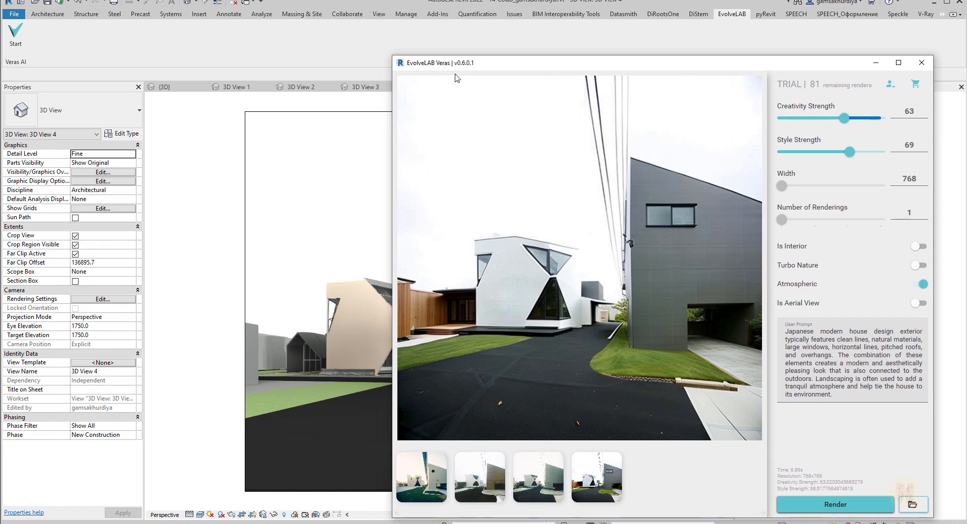
{"action": "mouse_move", "coordinate": [471, 77]}
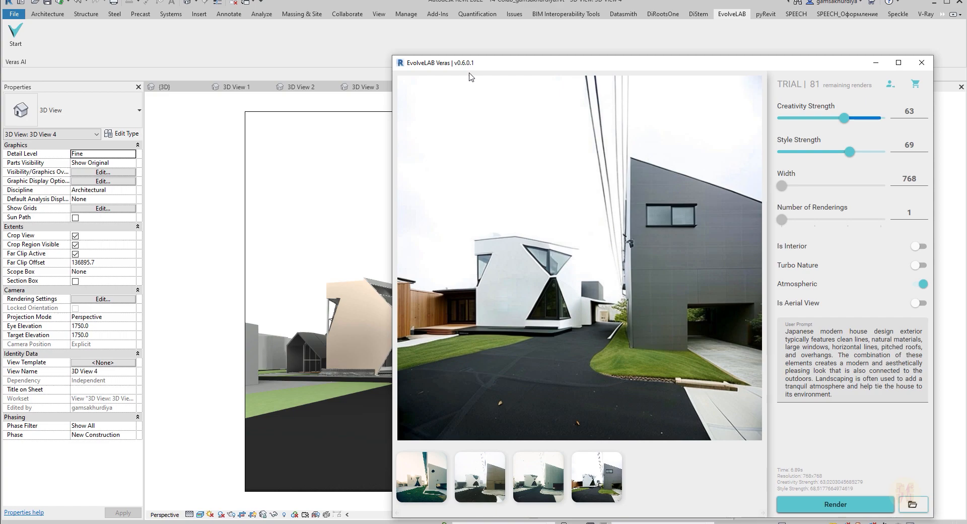
{"action": "mouse_move", "coordinate": [623, 272]}
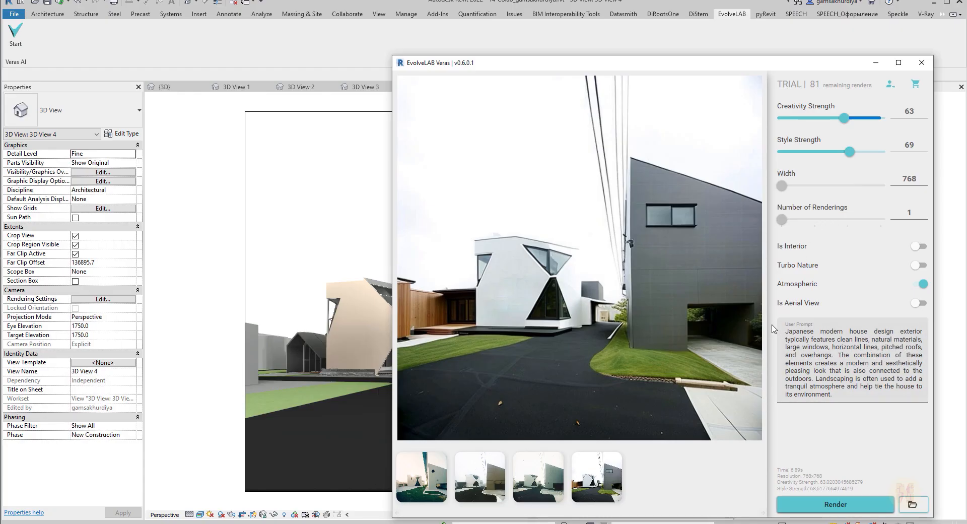
{"action": "mouse_move", "coordinate": [829, 329]}
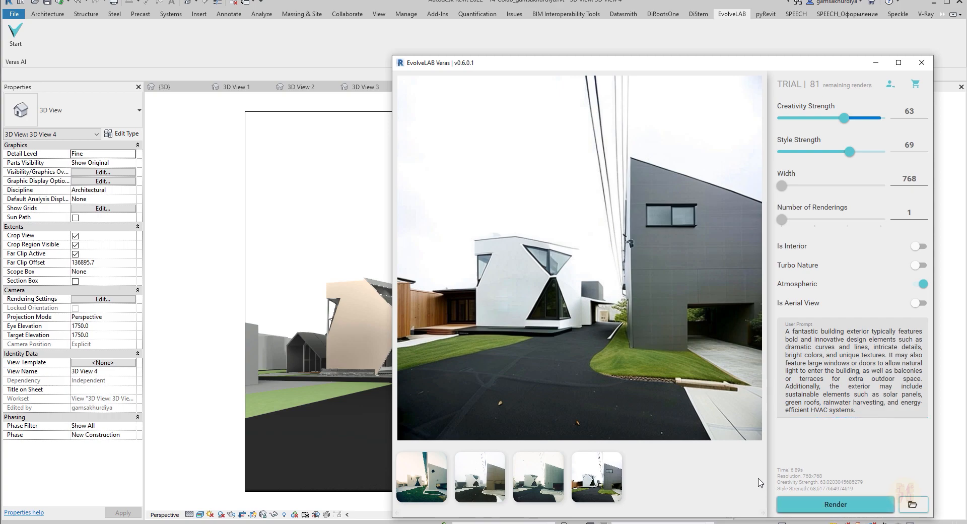
Step: Render a Veras image from the fantastic building exterior description prompt
{"action": "left_click", "coordinate": [834, 504]}
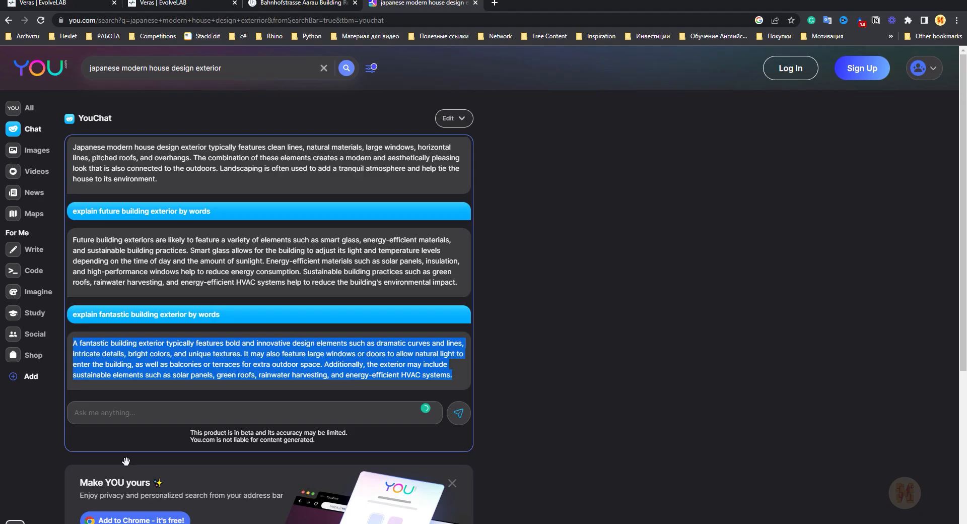
Step: Ask YouChat to 'explain ancient exterior building by words' and view the answer
{"action": "type", "text": "exp"}
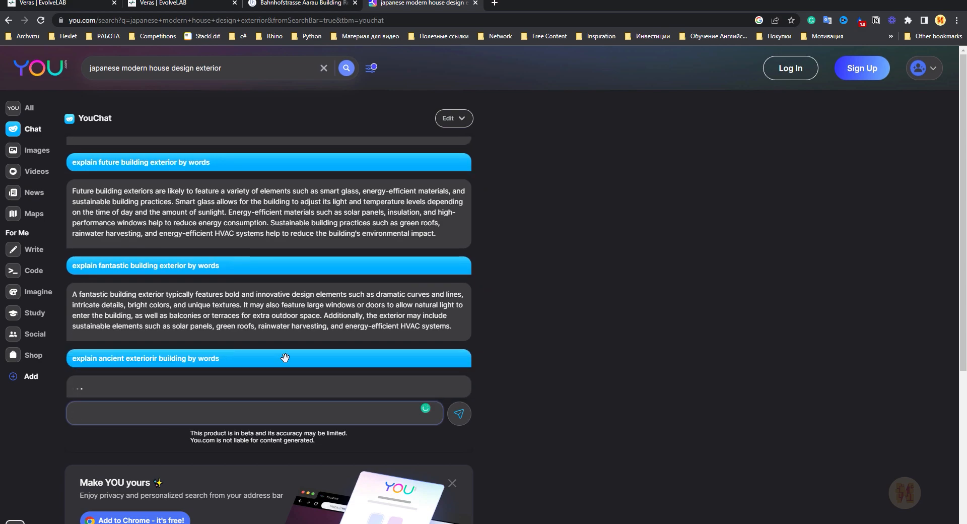
{"action": "mouse_move", "coordinate": [162, 399]}
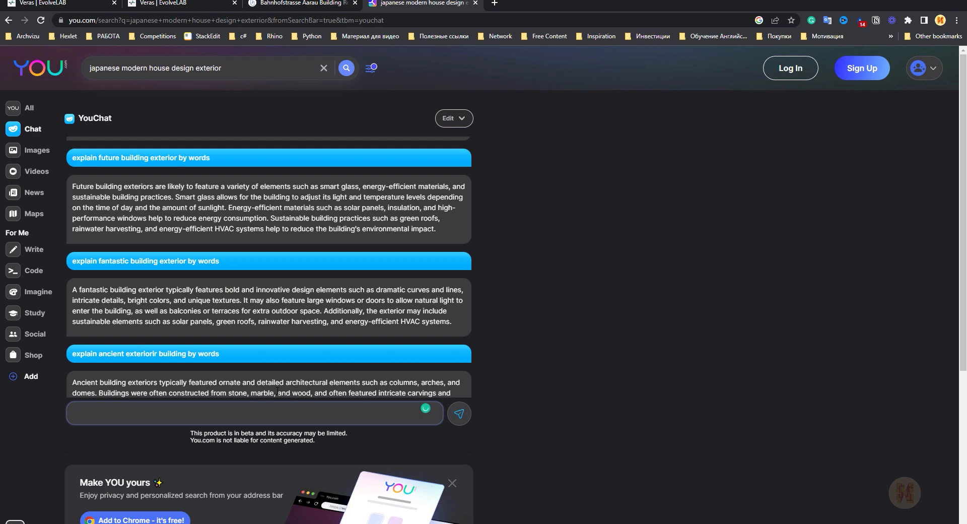
{"action": "scroll", "scroll_direction": "down", "scroll_amount": 3}
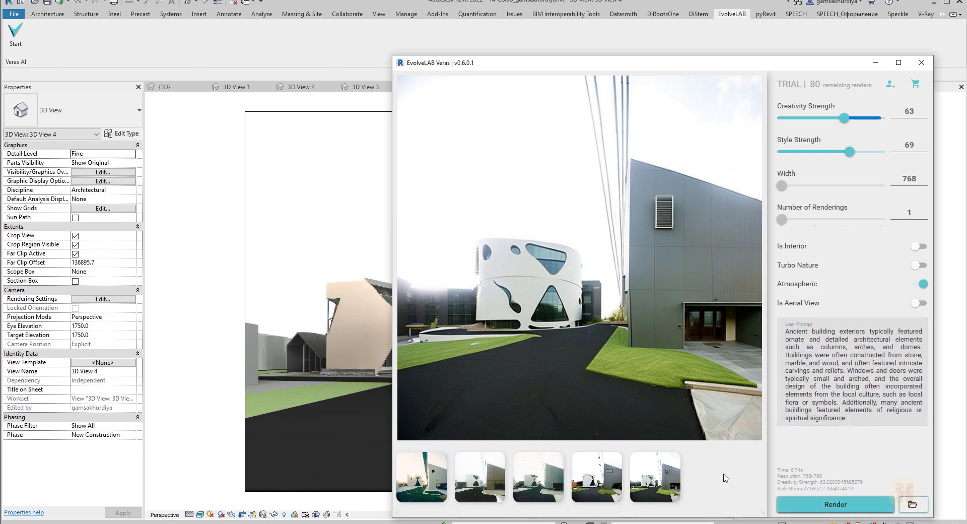
Step: Render a Veras image from the ancient building exterior description prompt
{"action": "left_click", "coordinate": [834, 503]}
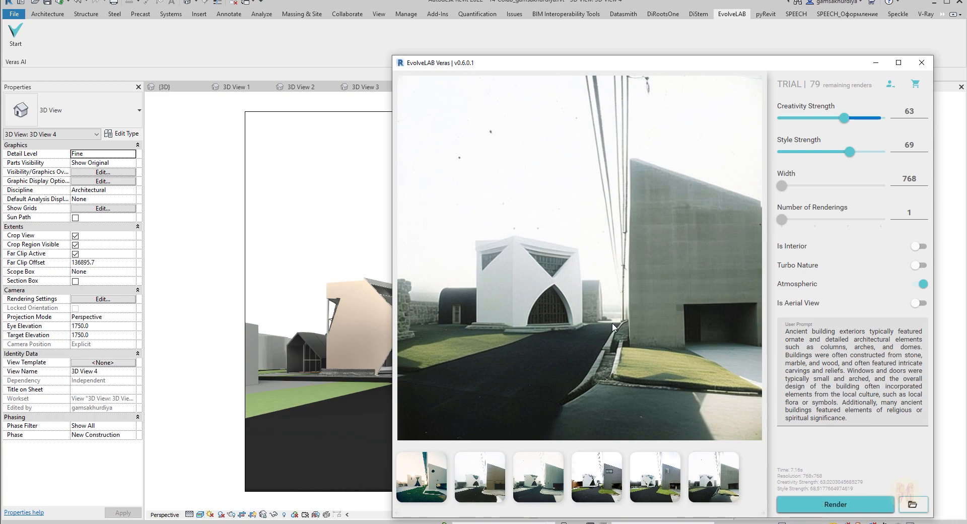
{"action": "mouse_move", "coordinate": [544, 323]}
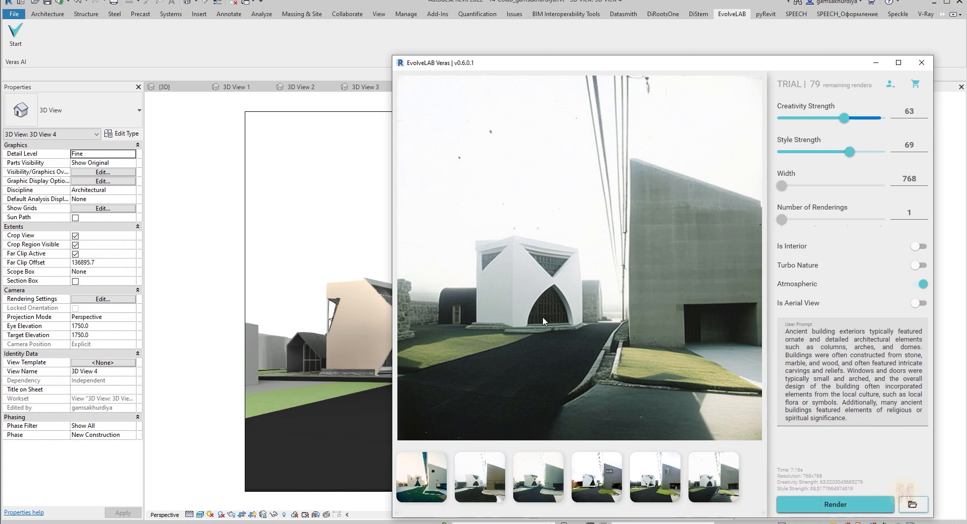
{"action": "mouse_move", "coordinate": [545, 325]}
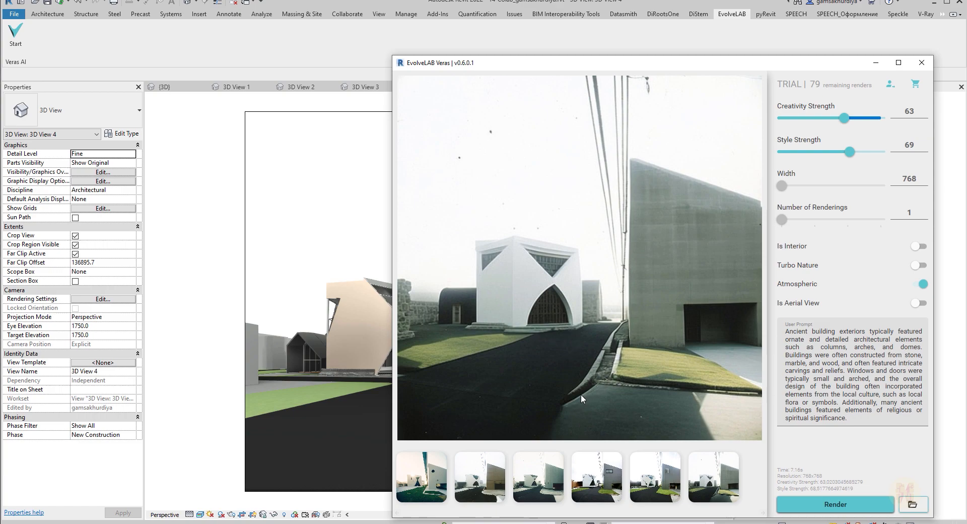
{"action": "mouse_move", "coordinate": [621, 334]}
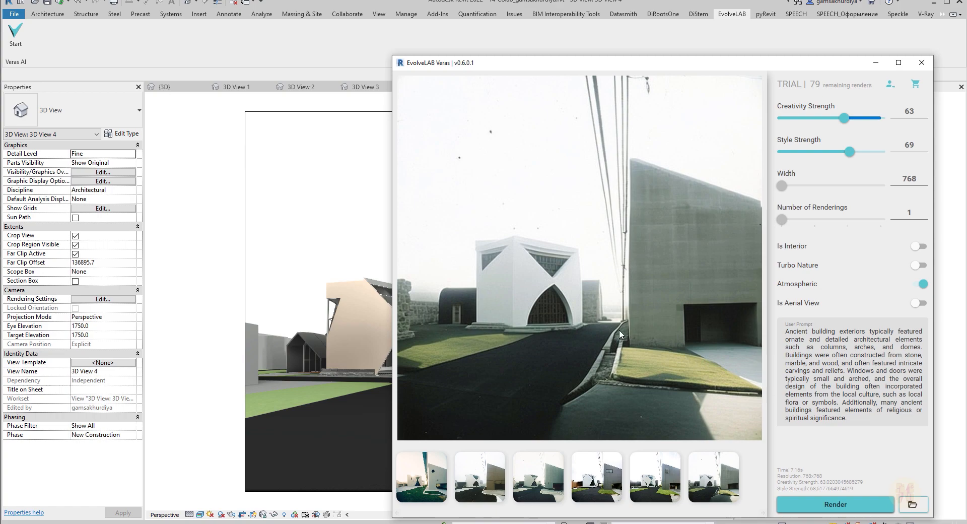
{"action": "mouse_move", "coordinate": [694, 282]}
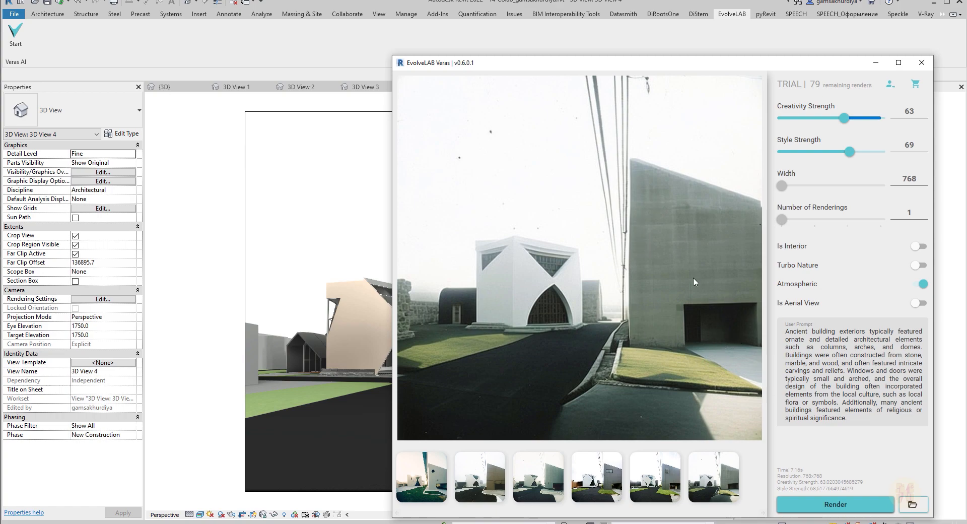
{"action": "mouse_move", "coordinate": [624, 126]}
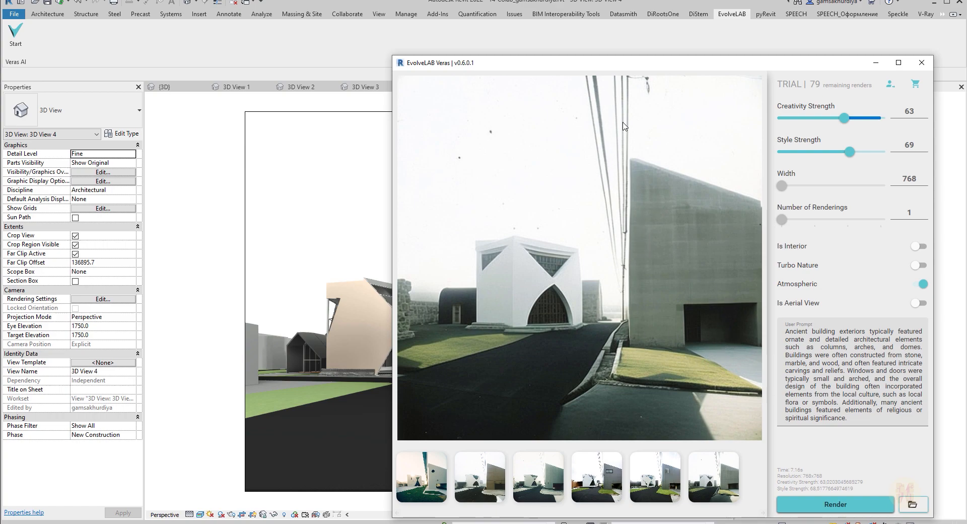
{"action": "mouse_move", "coordinate": [615, 260]}
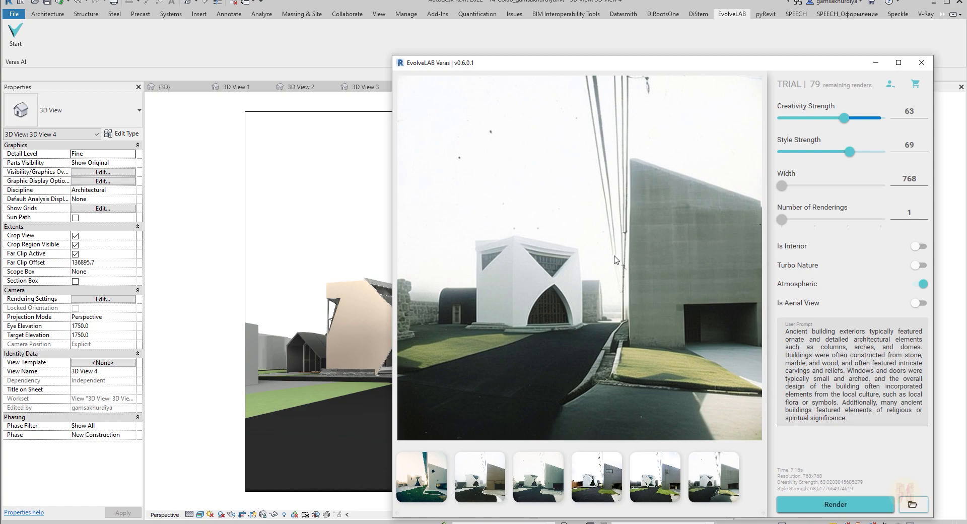
{"action": "mouse_move", "coordinate": [155, 465]}
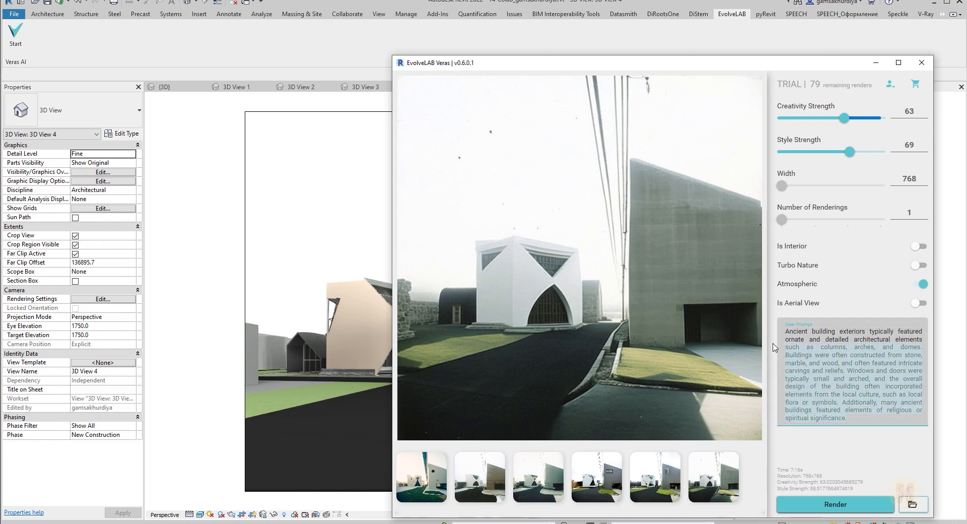
Step: Render a Veras image from the prompt 'fully glass building'
{"action": "type", "text": "fully glass building"}
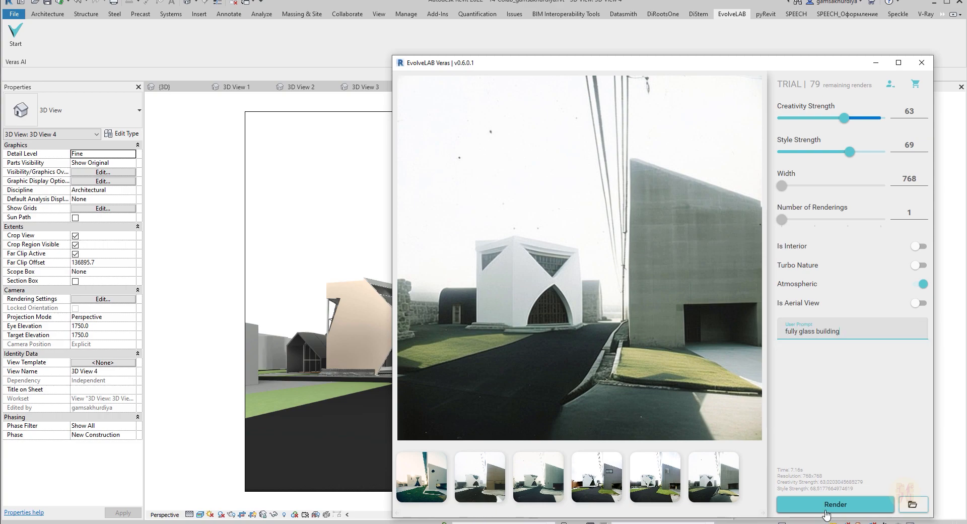
{"action": "left_click", "coordinate": [833, 503]}
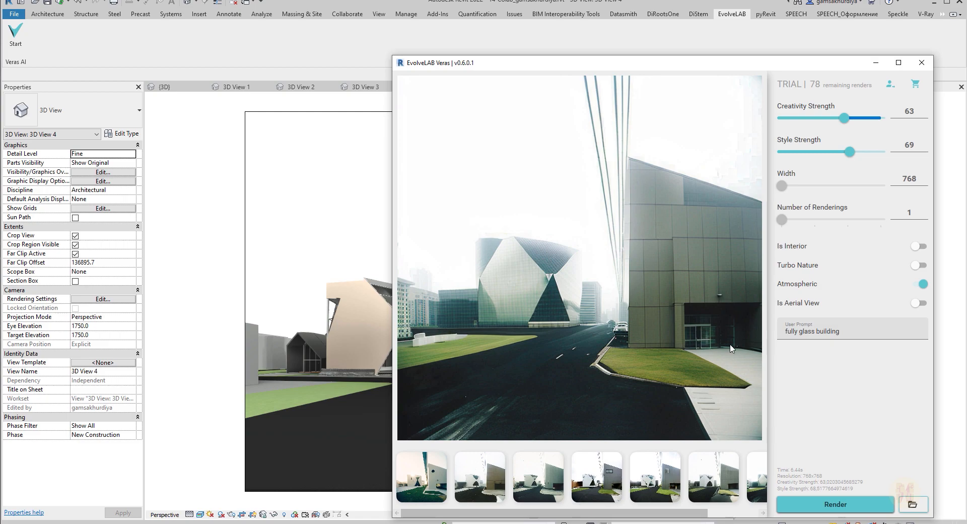
{"action": "mouse_move", "coordinate": [708, 328]}
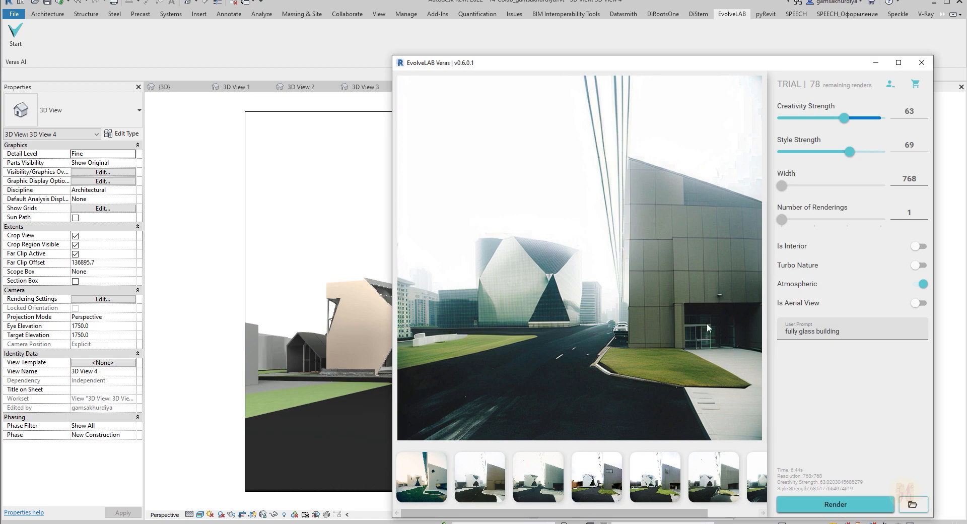
{"action": "mouse_move", "coordinate": [316, 347]}
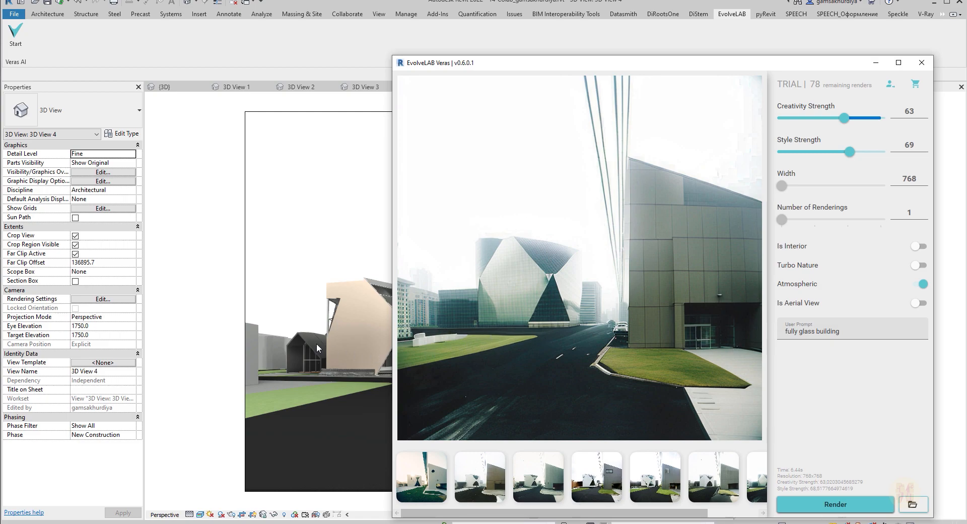
{"action": "mouse_move", "coordinate": [438, 308]}
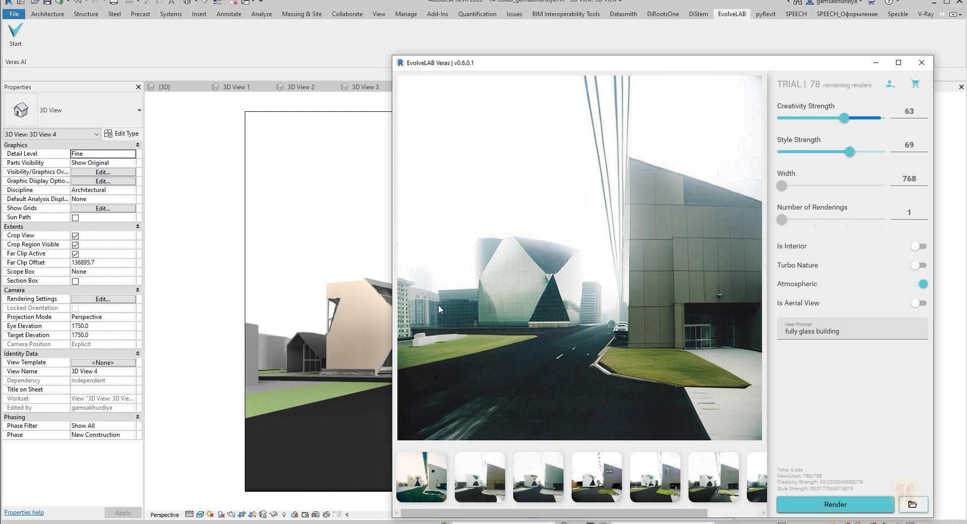
{"action": "mouse_move", "coordinate": [171, 221]}
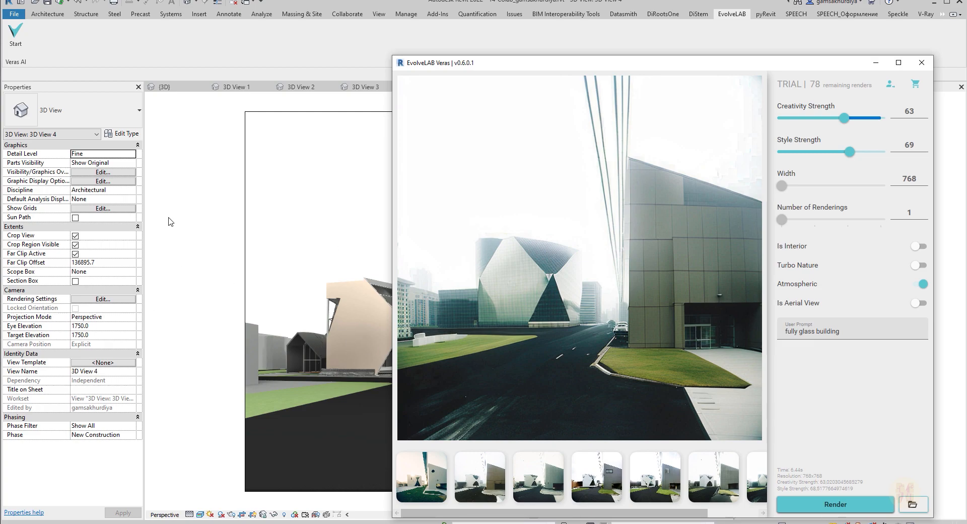